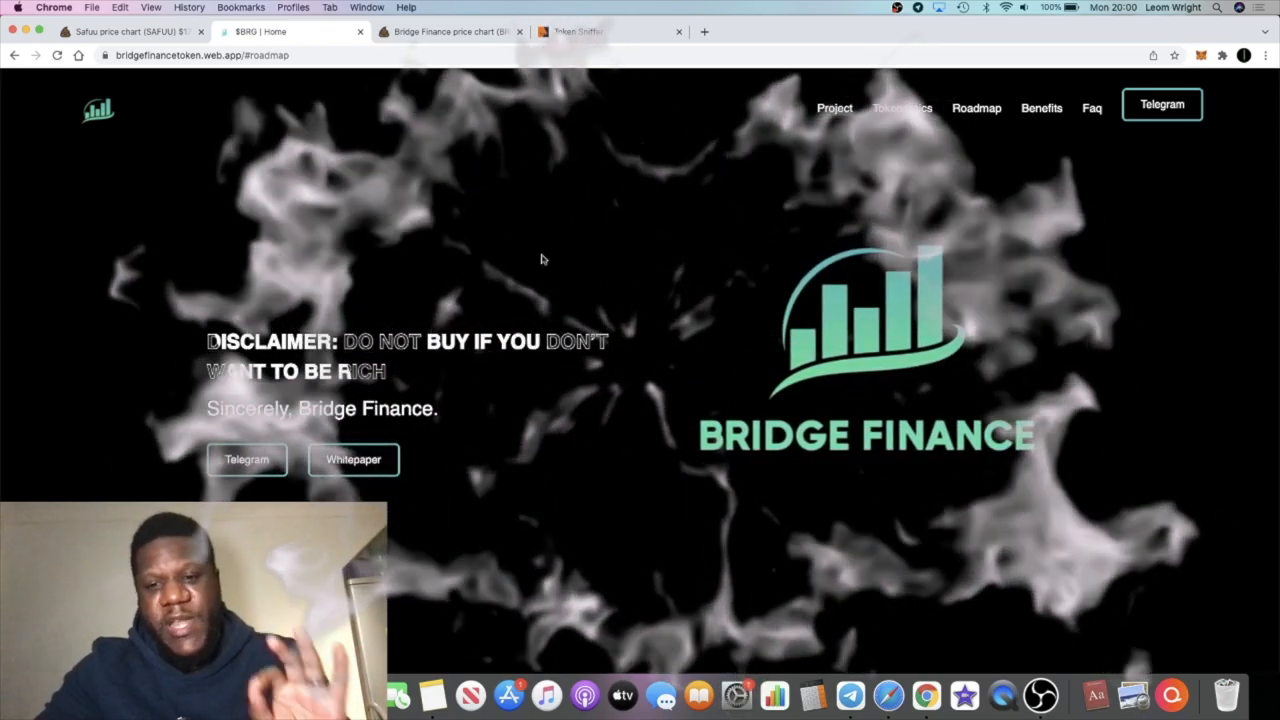
Open the Bridge Finance BSC Telegram group from the homepage's Telegram link
click(851, 694)
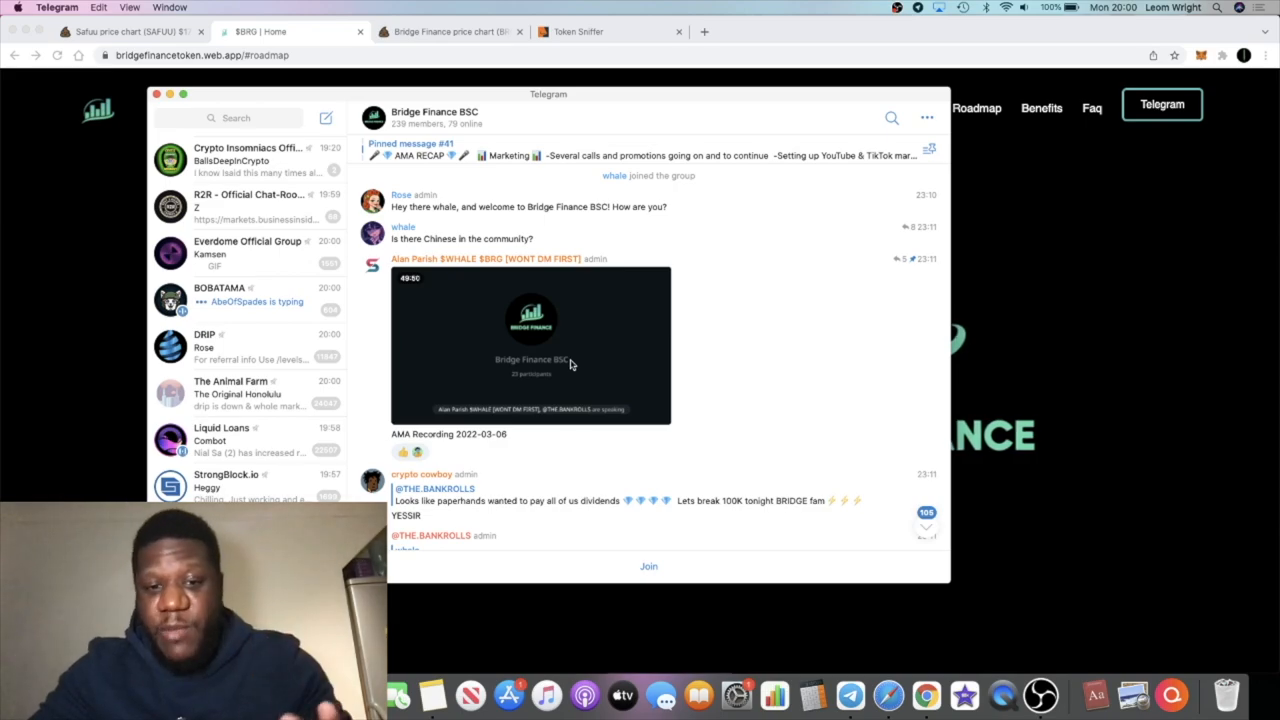
Scroll through the Bridge Finance BSC chat, from the AMA recording to member replies
scroll(down, 3)
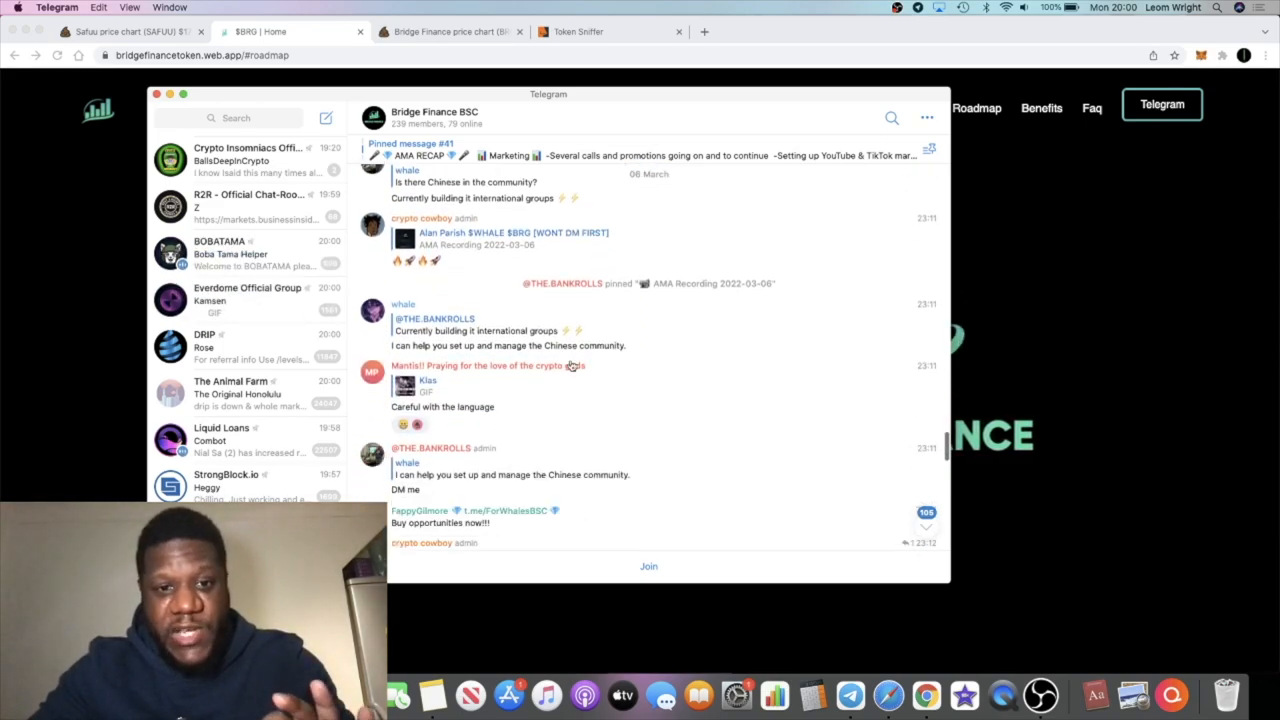
scroll(down, 3)
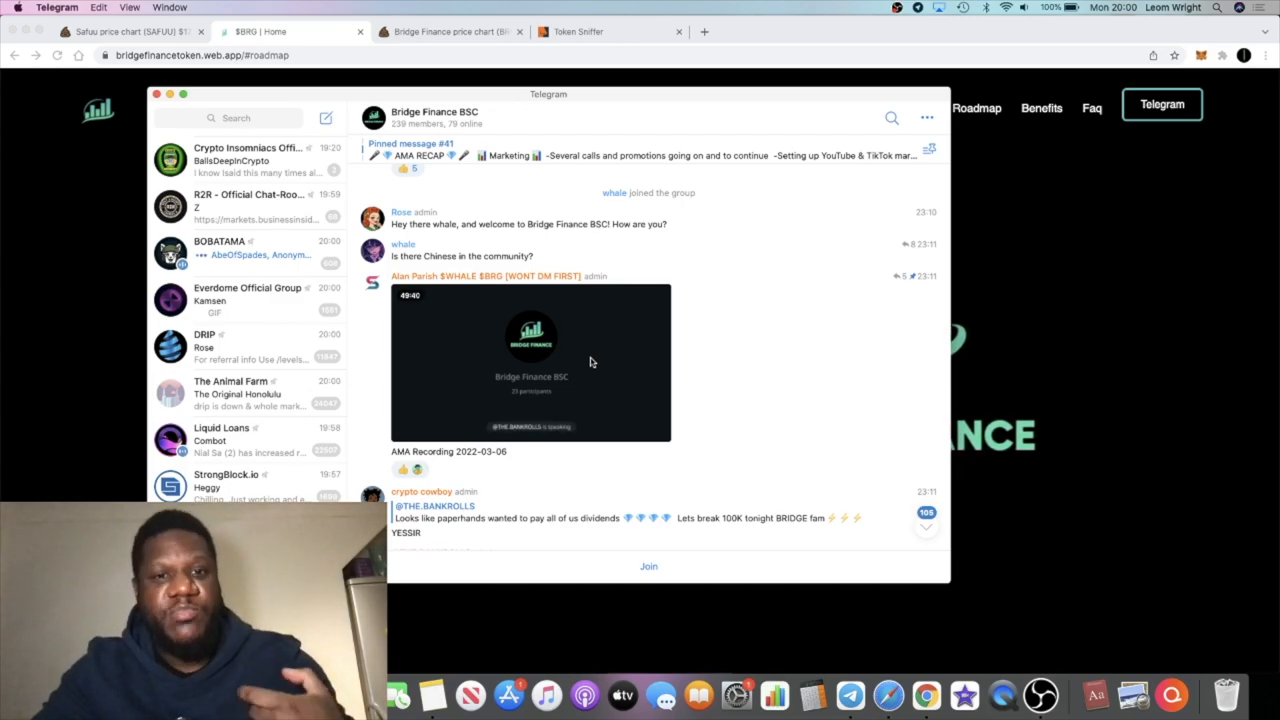
mouse_move(755, 378)
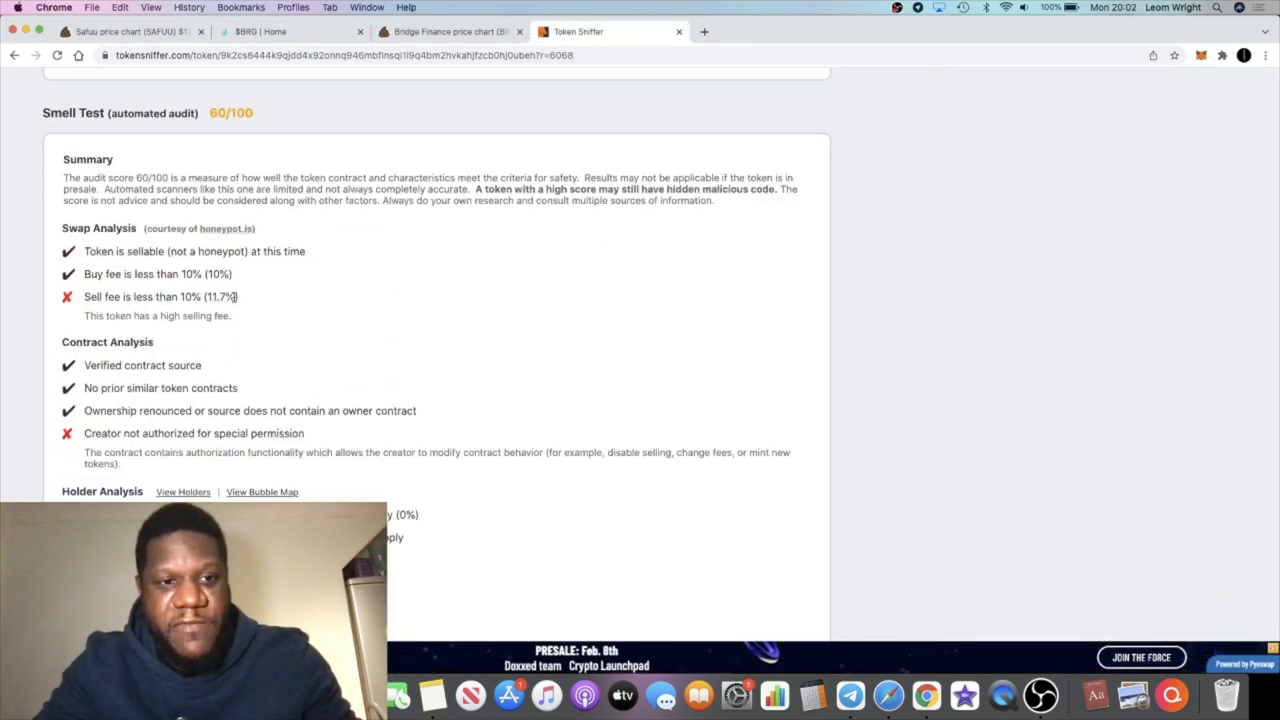
Highlight the failed 11.7% sell-fee check and scroll down to the Holder Analysis
drag(100, 297, 239, 297)
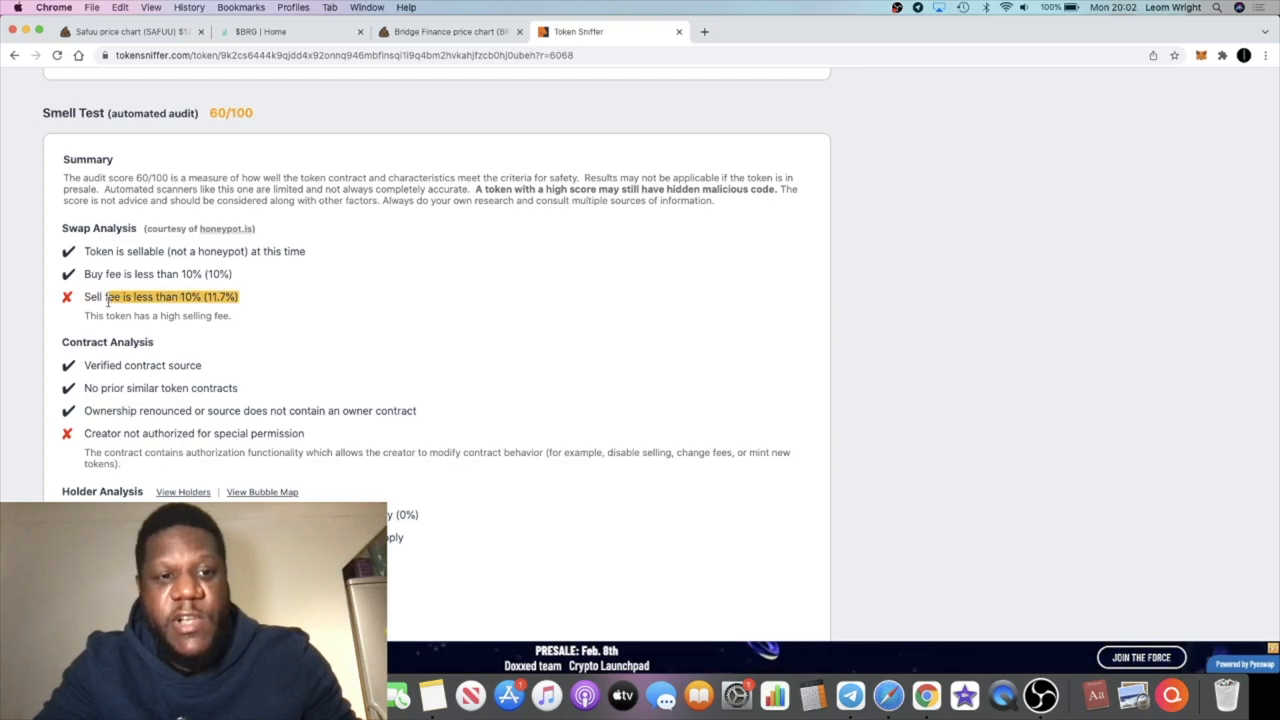
scroll(down, 3)
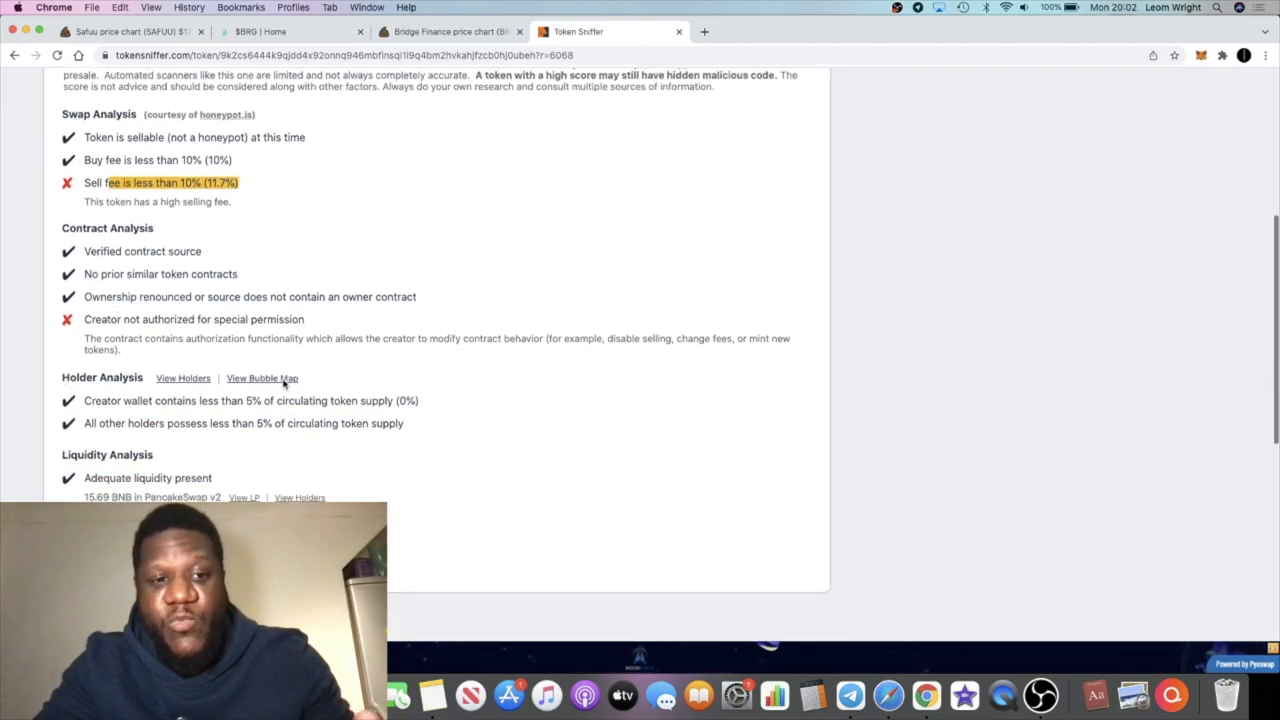
click(450, 31)
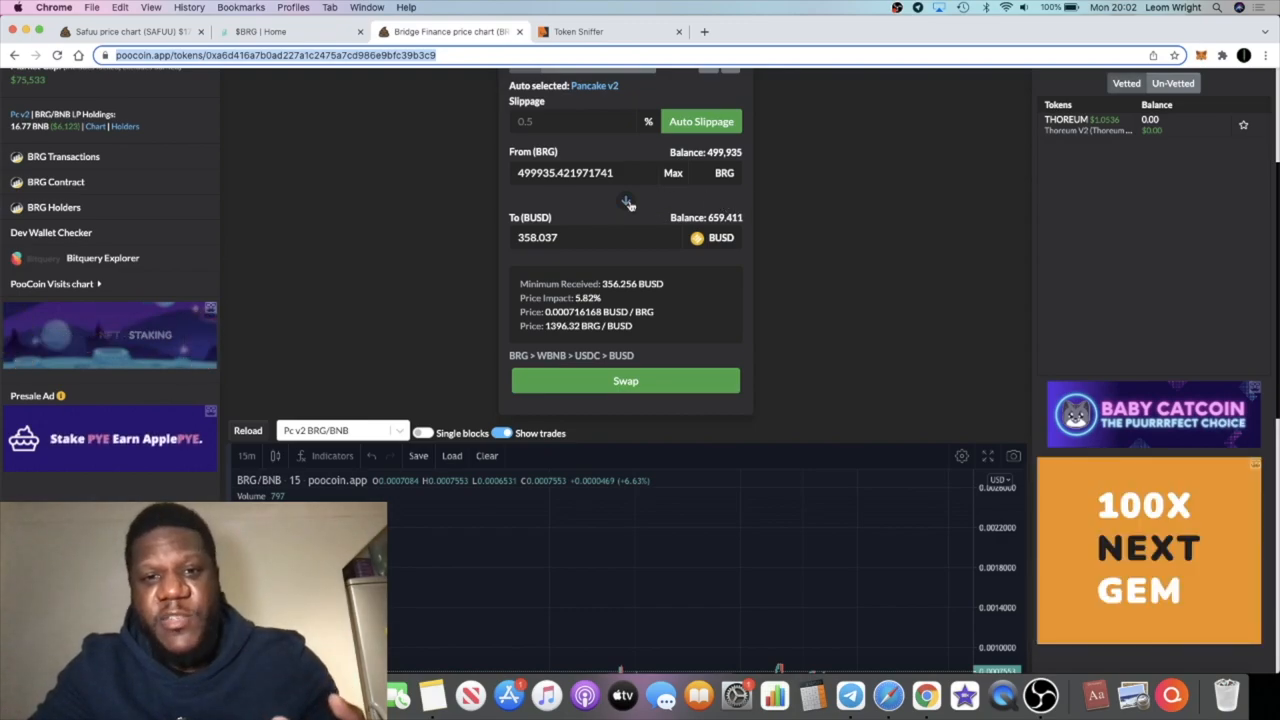
mouse_move(730, 203)
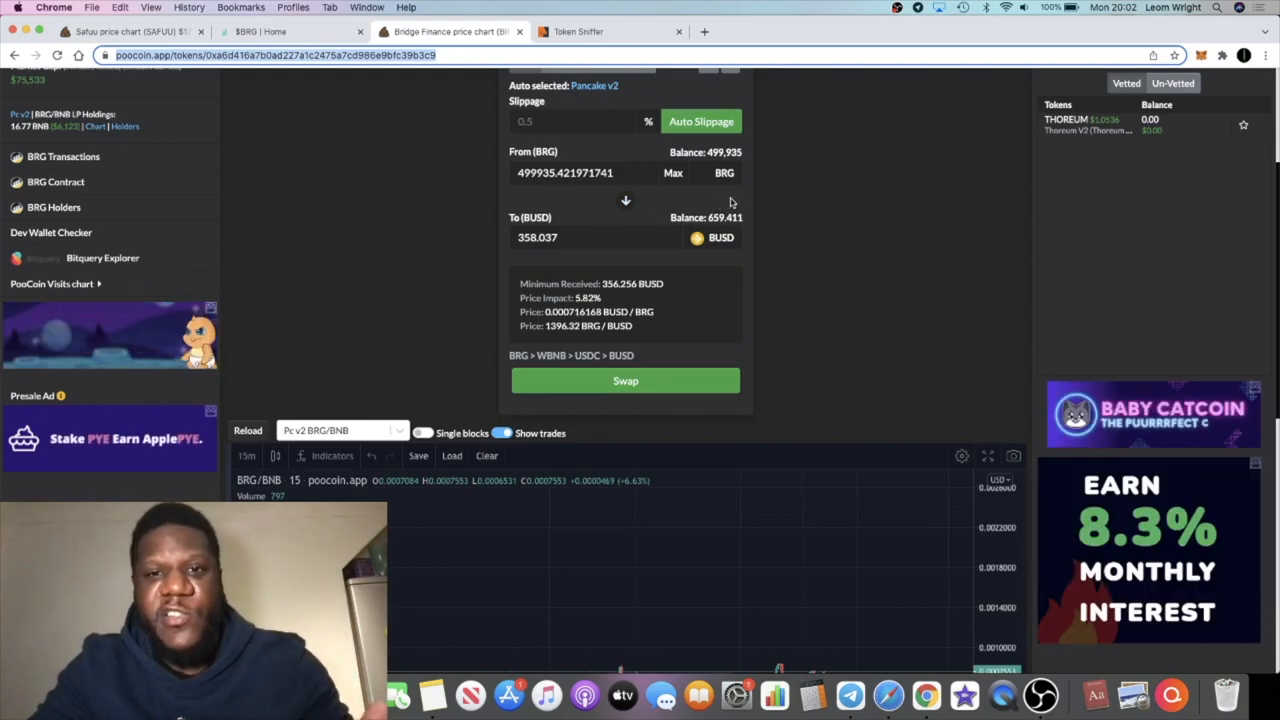
Review the 499935 BRG to 357.936 BUSD quote at 5.82% price impact, scrolling to the chart
scroll(down, 3)
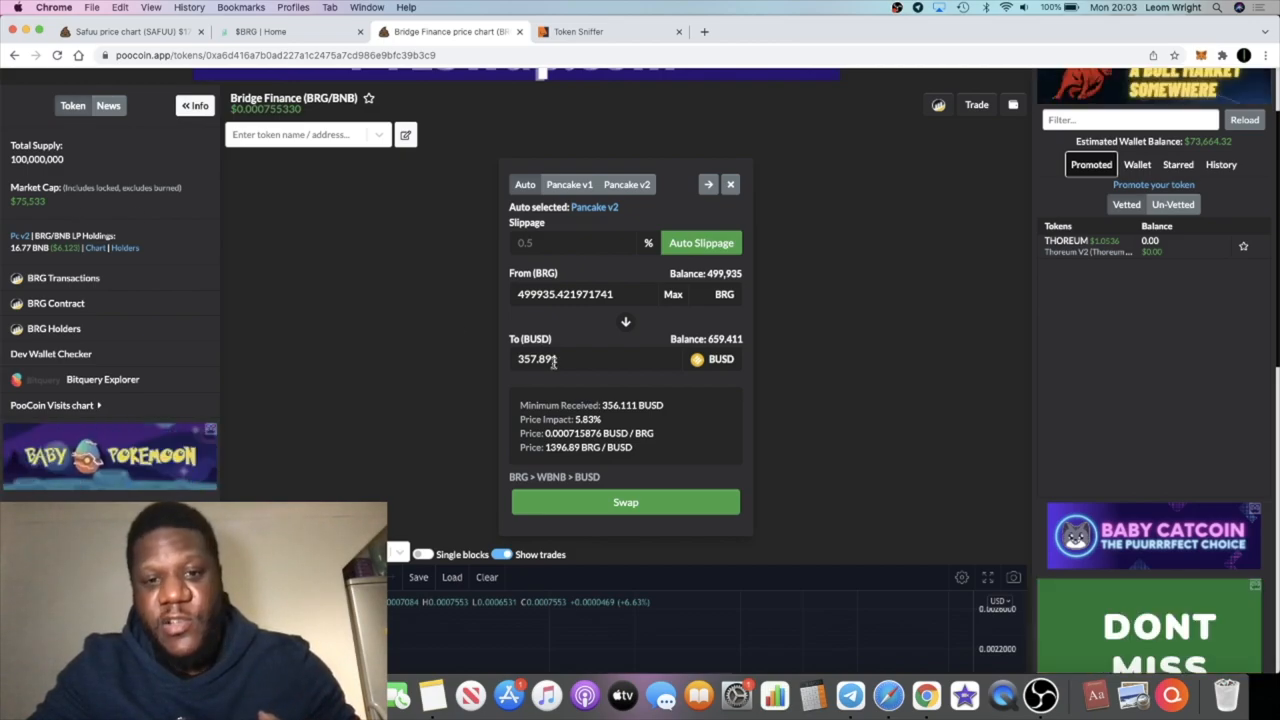
mouse_move(491, 359)
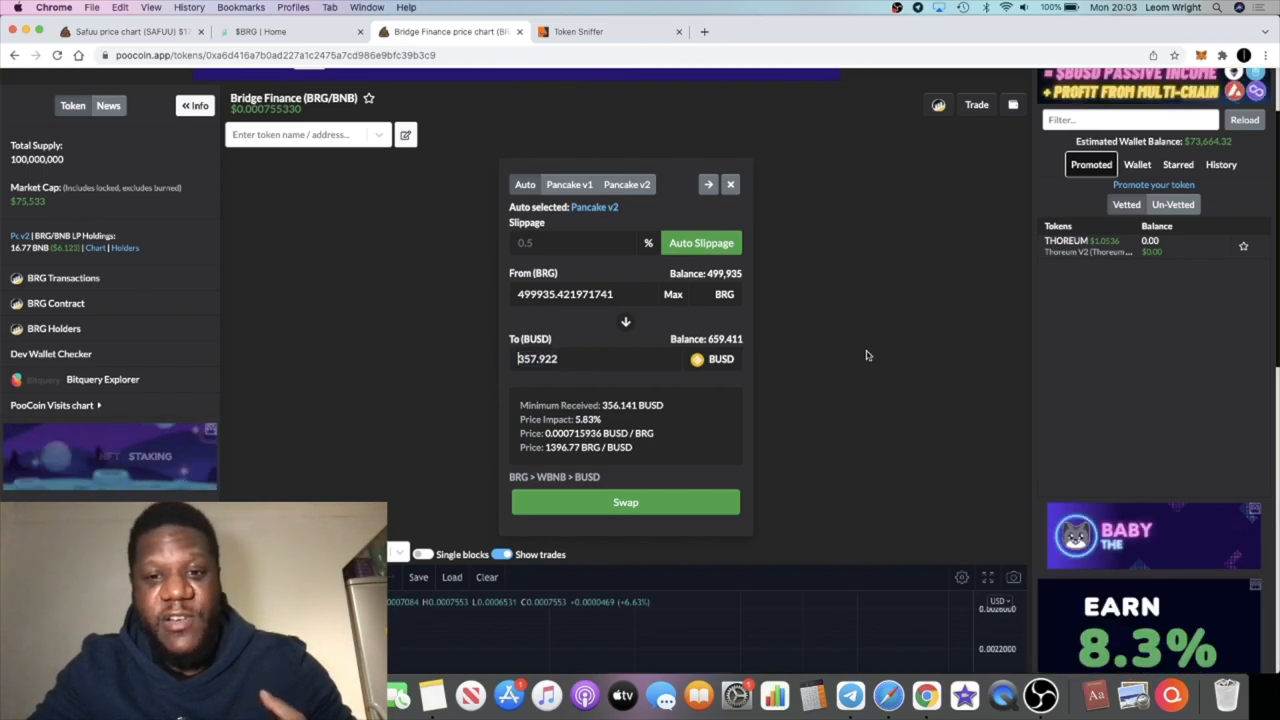
click(730, 184)
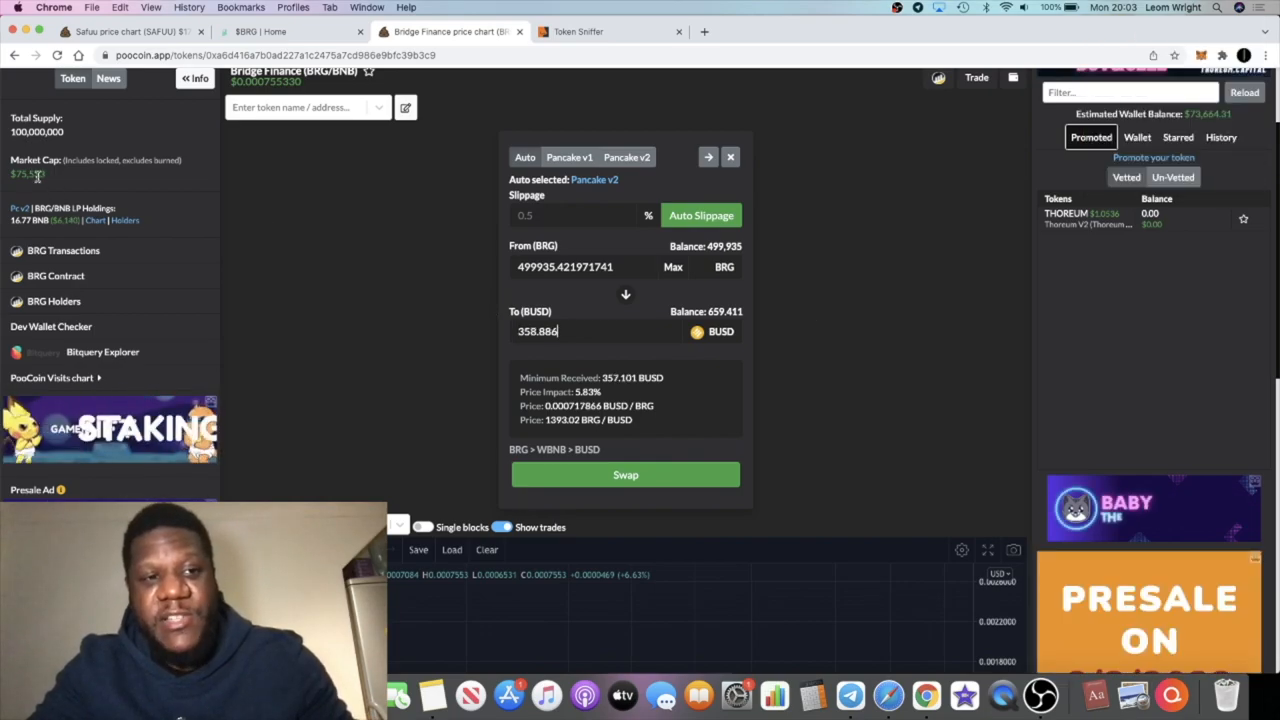
scroll(down, 3)
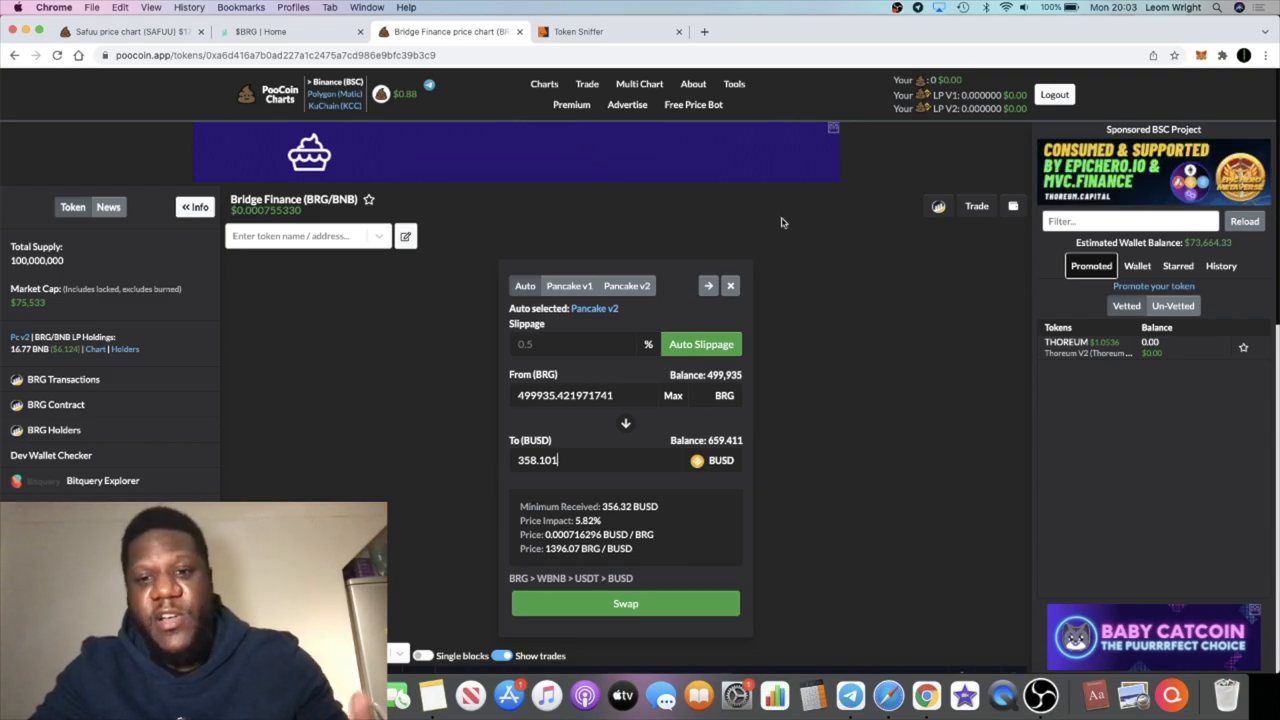
scroll(down, 3)
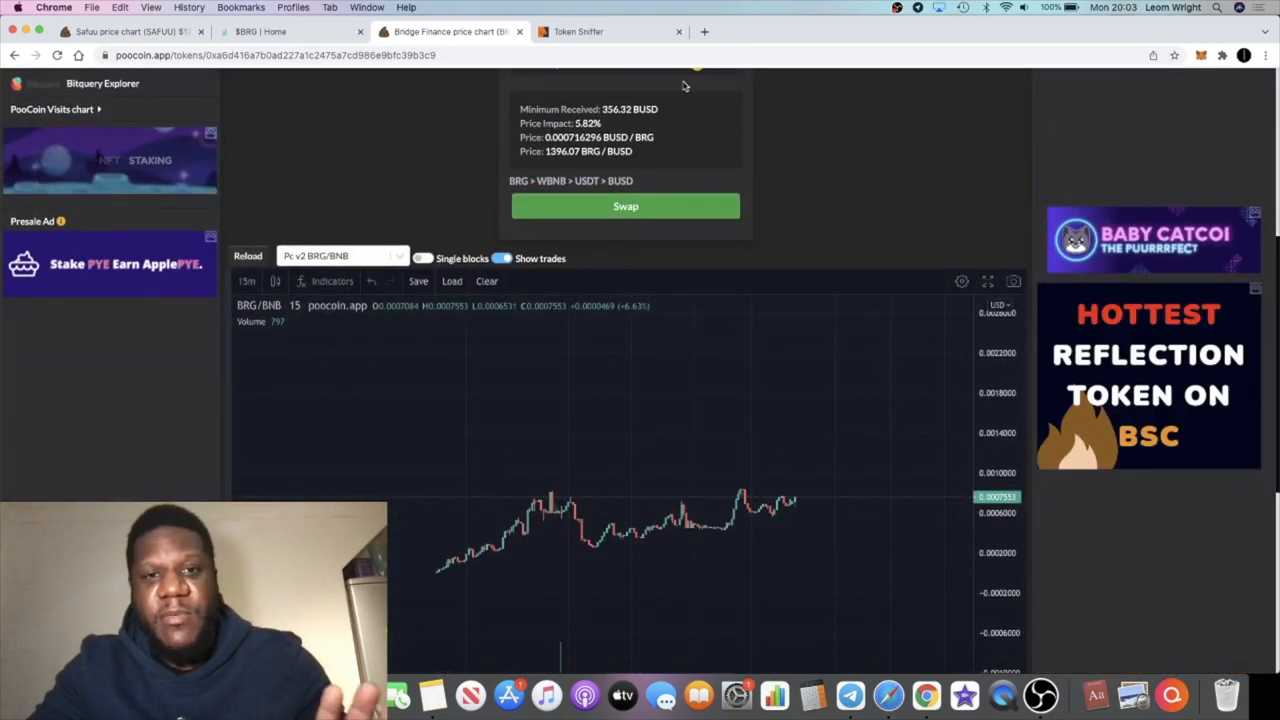
mouse_move(560, 458)
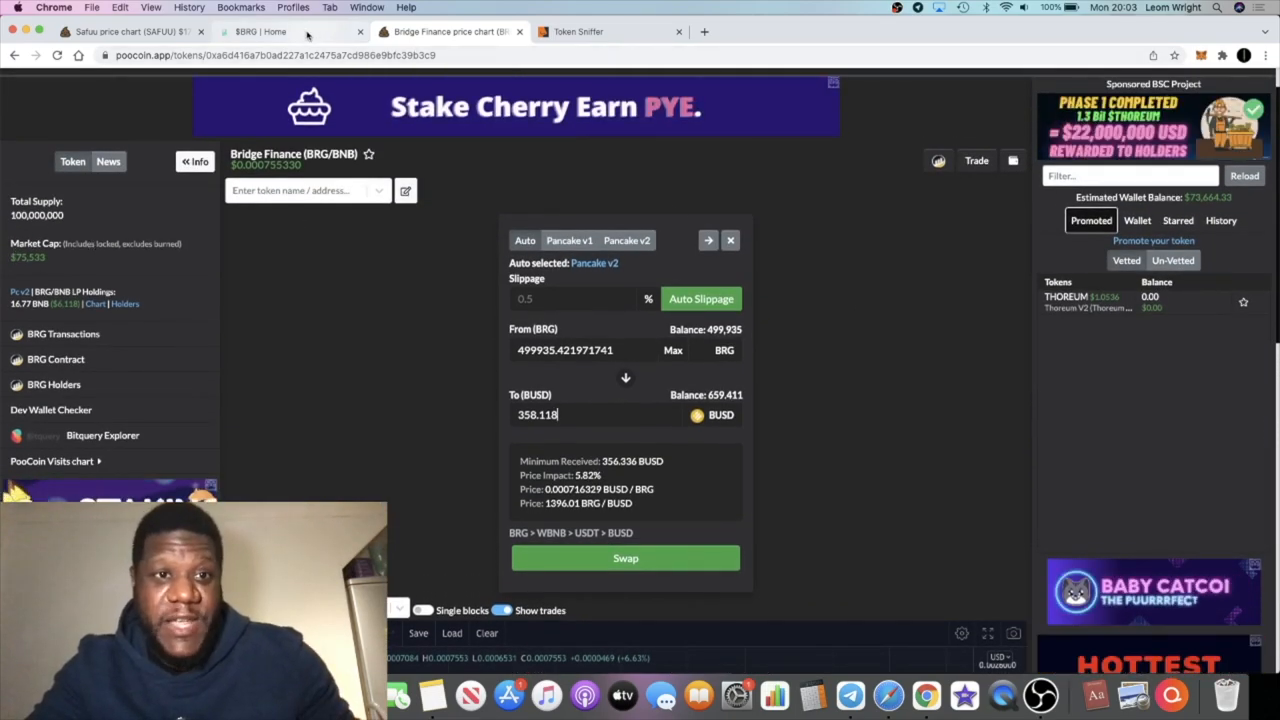
scroll(down, 3)
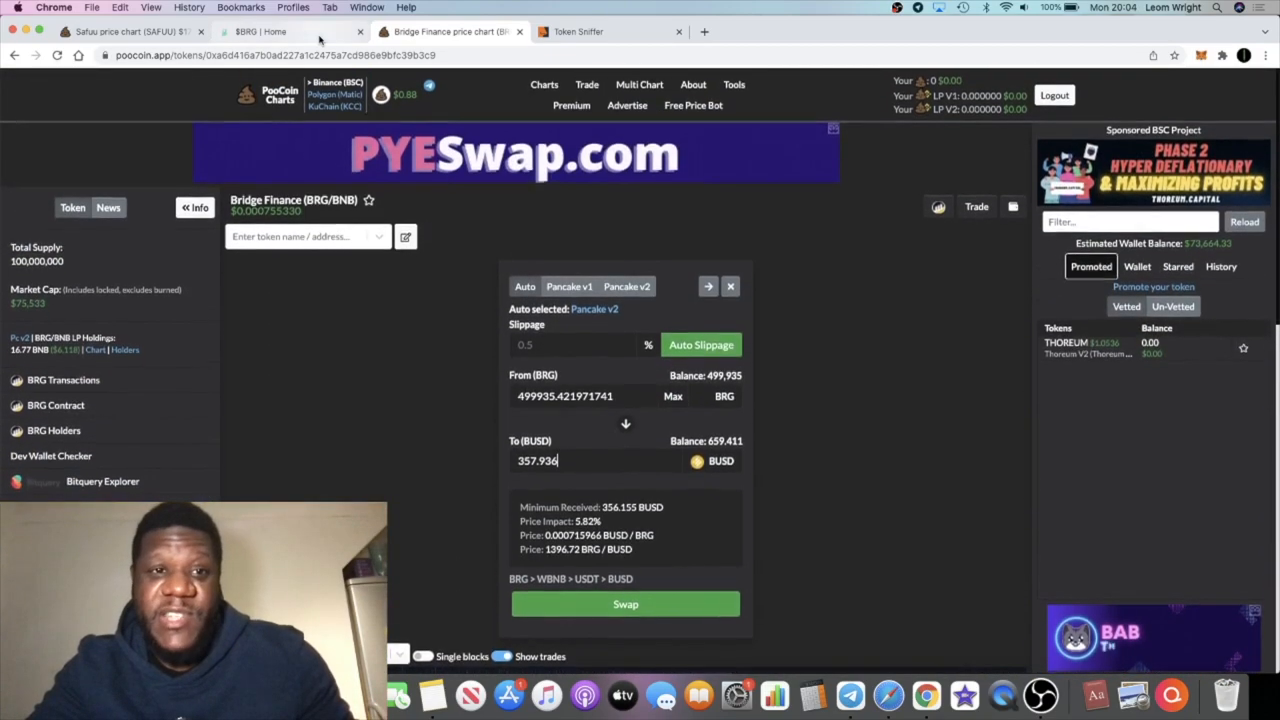
Return to the $BRG | Home tab and scroll to About Bridge Finance and the 10% tax tokenomics
click(261, 31)
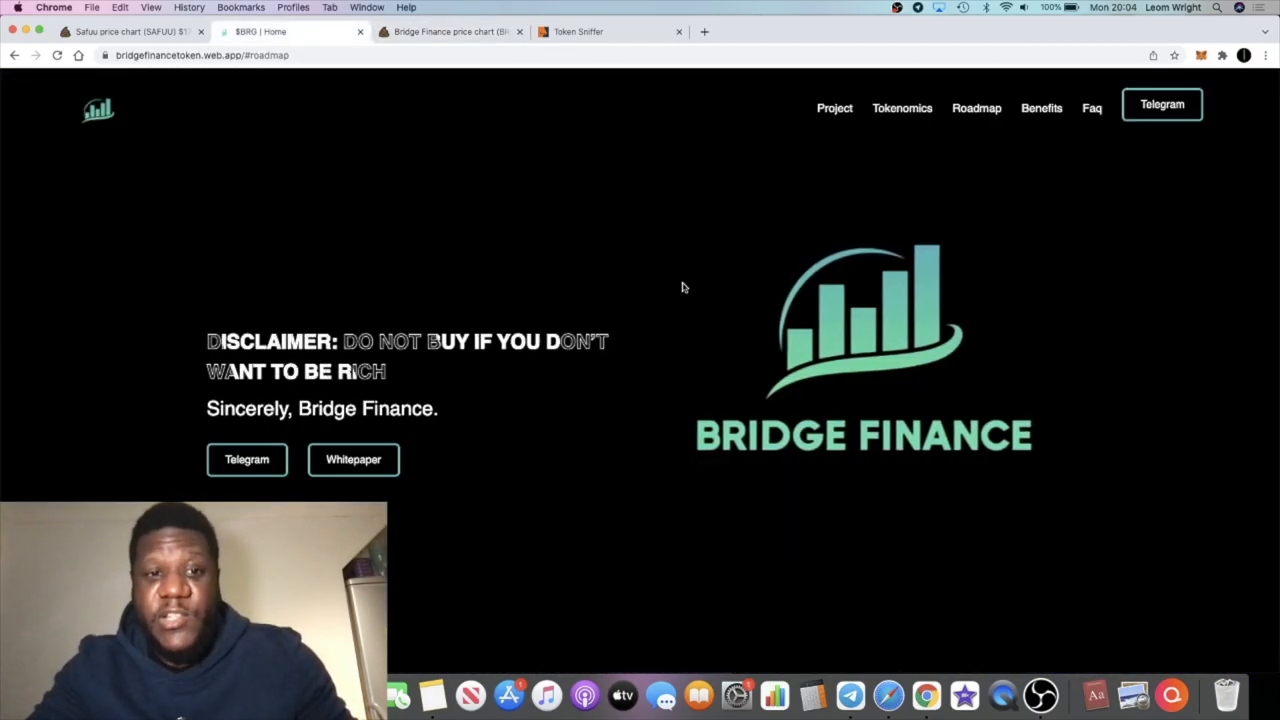
scroll(down, 3)
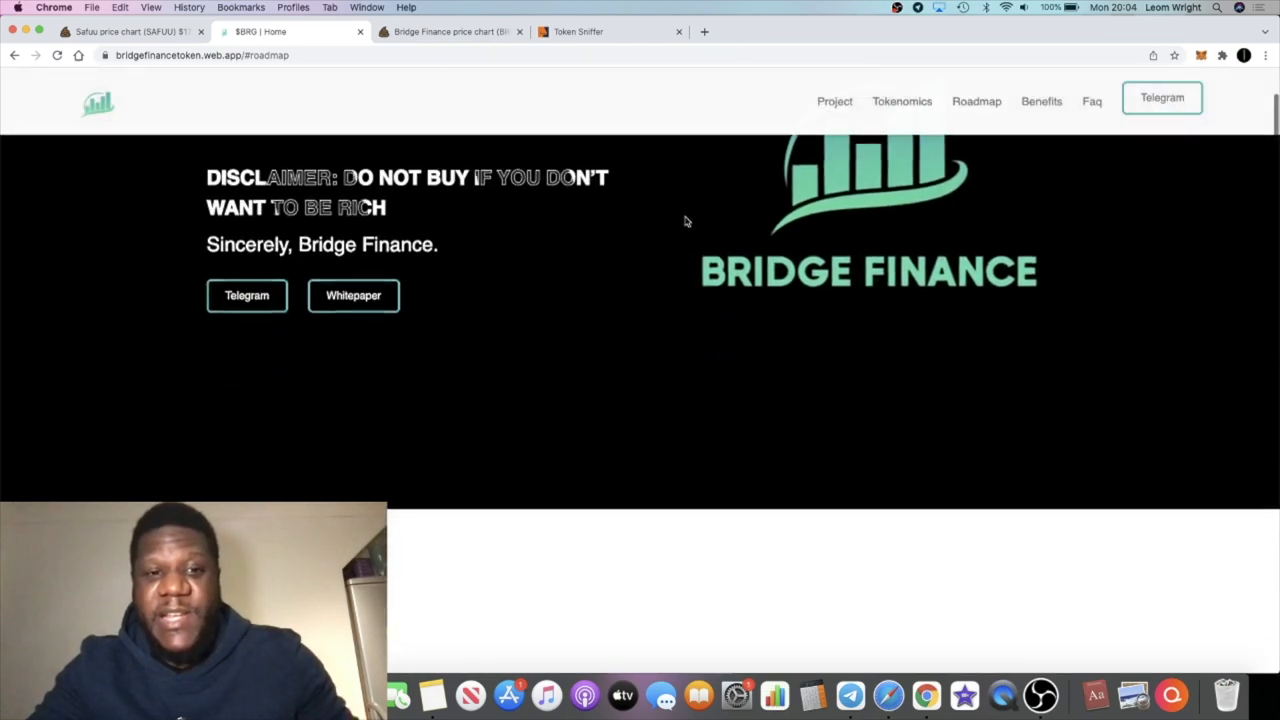
scroll(down, 3)
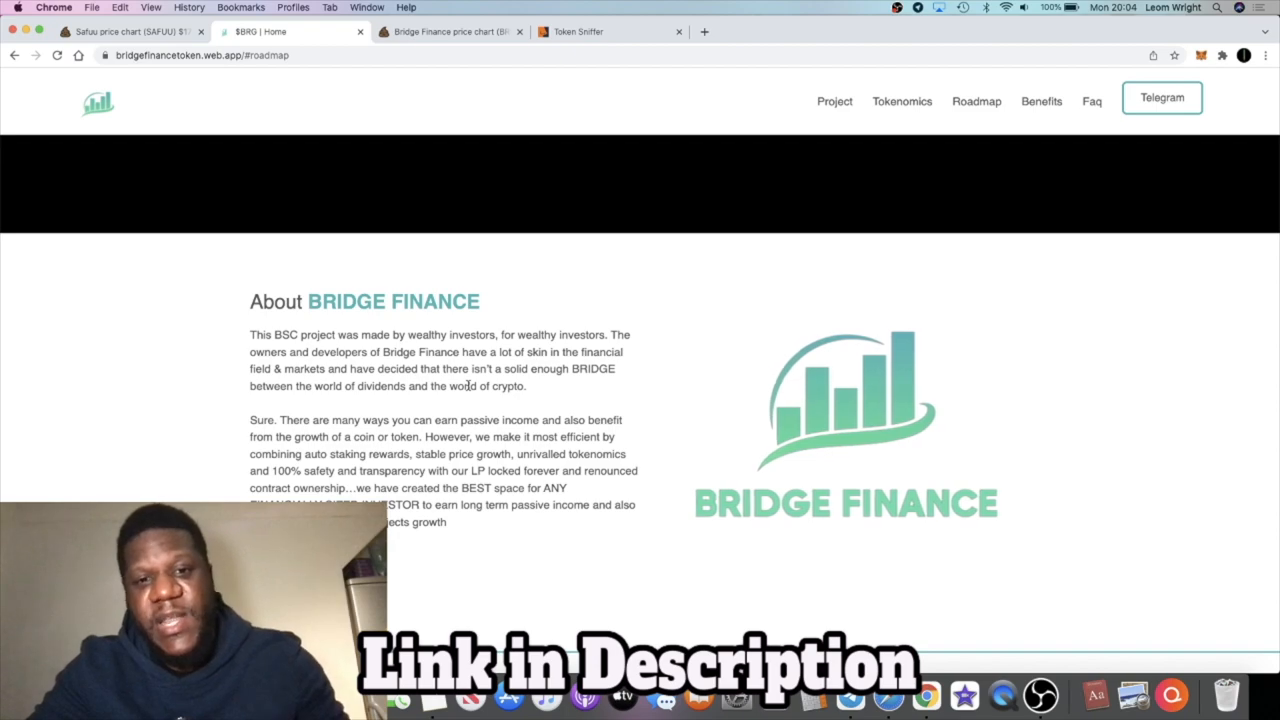
scroll(down, 3)
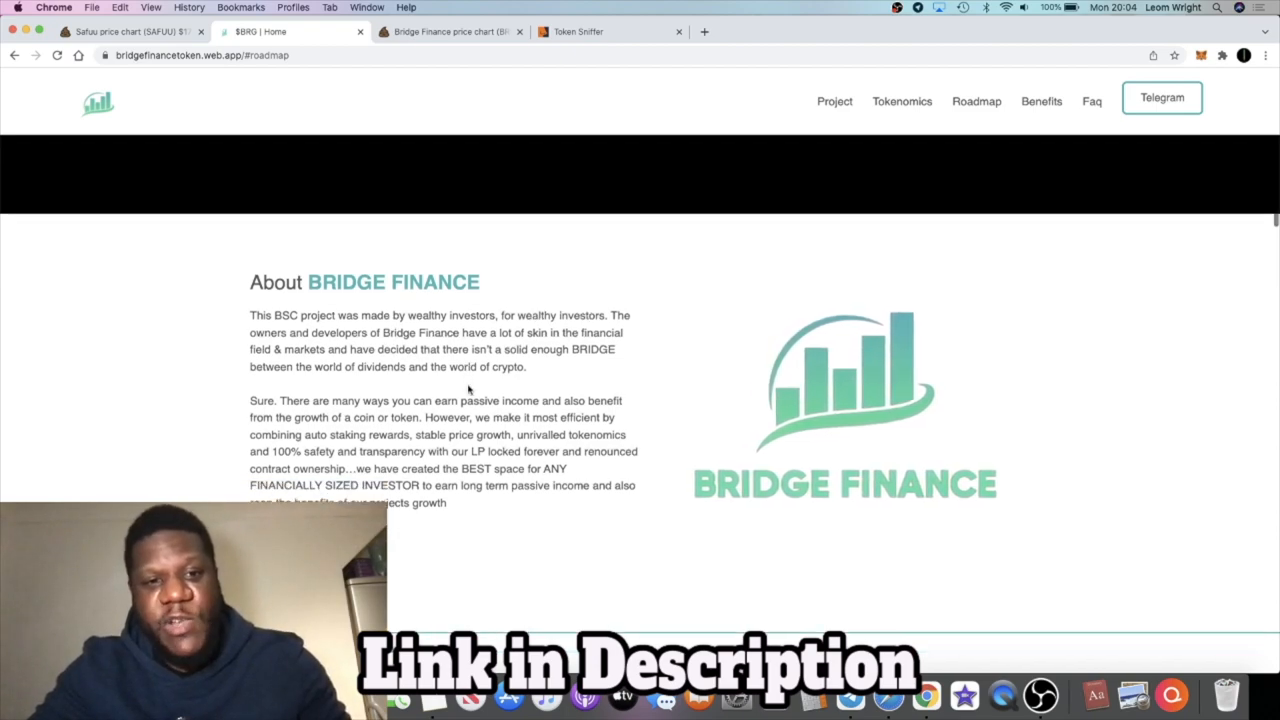
scroll(down, 3)
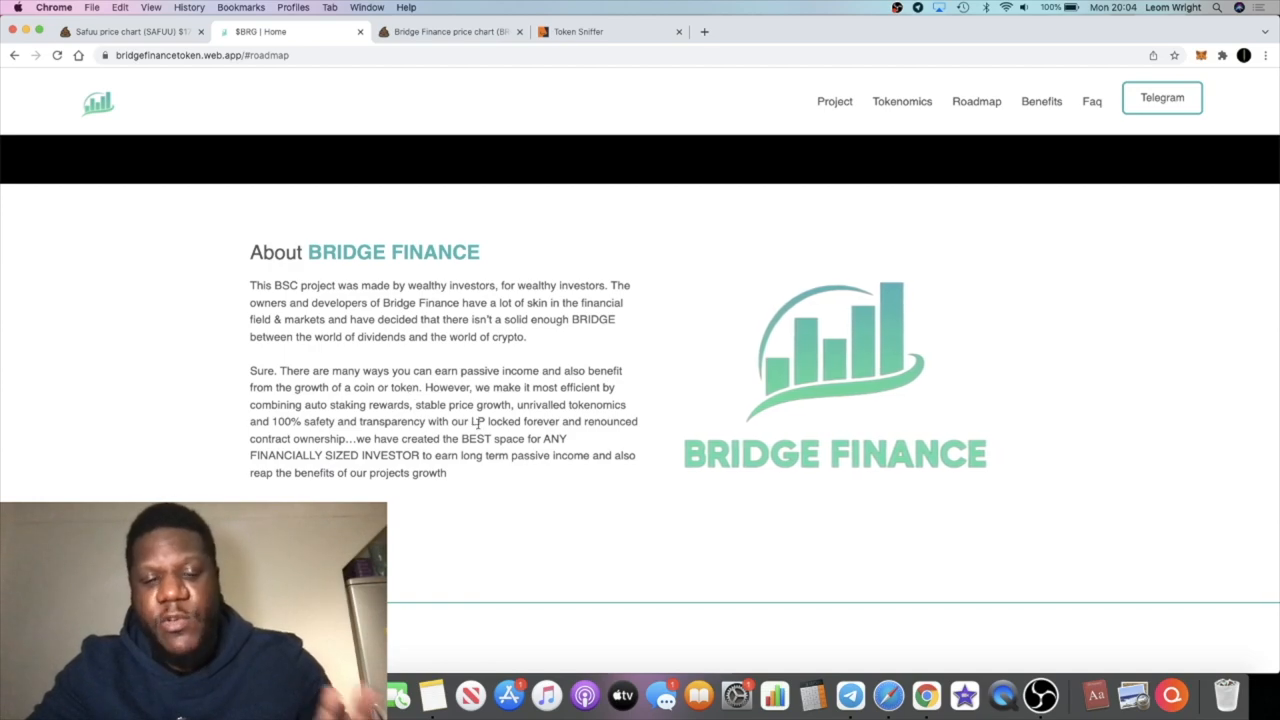
scroll(down, 3)
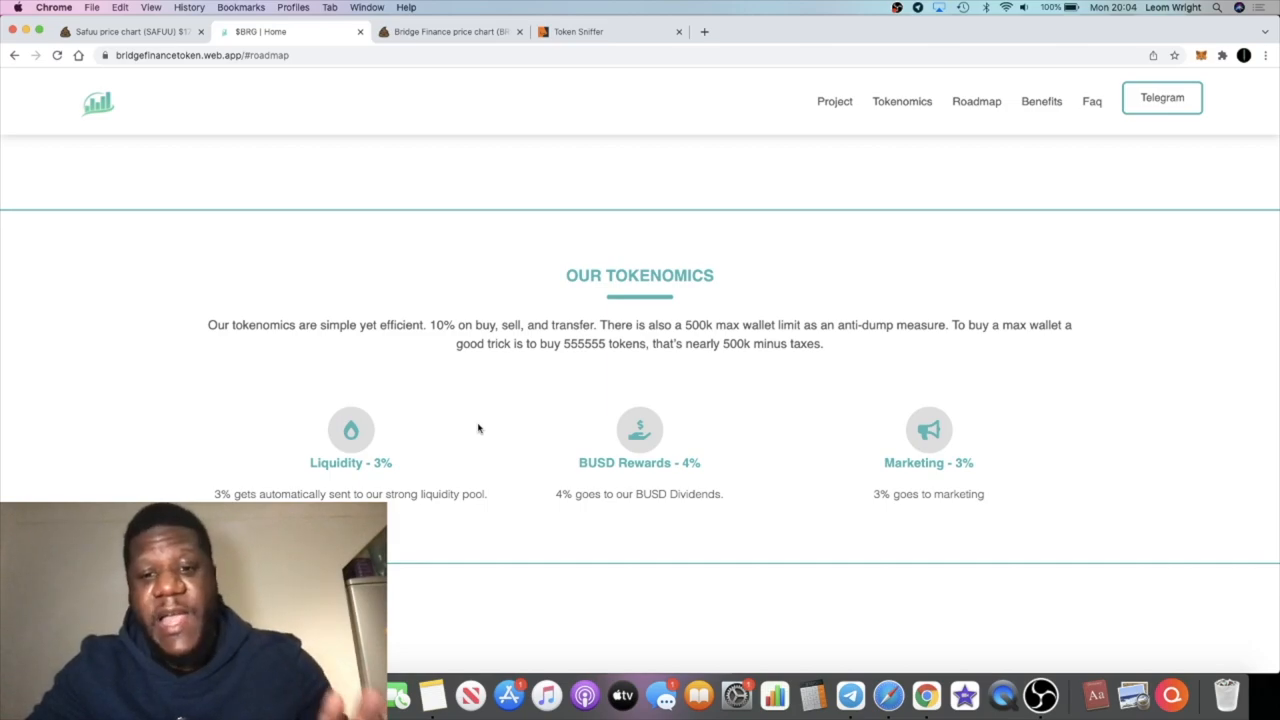
mouse_move(718, 477)
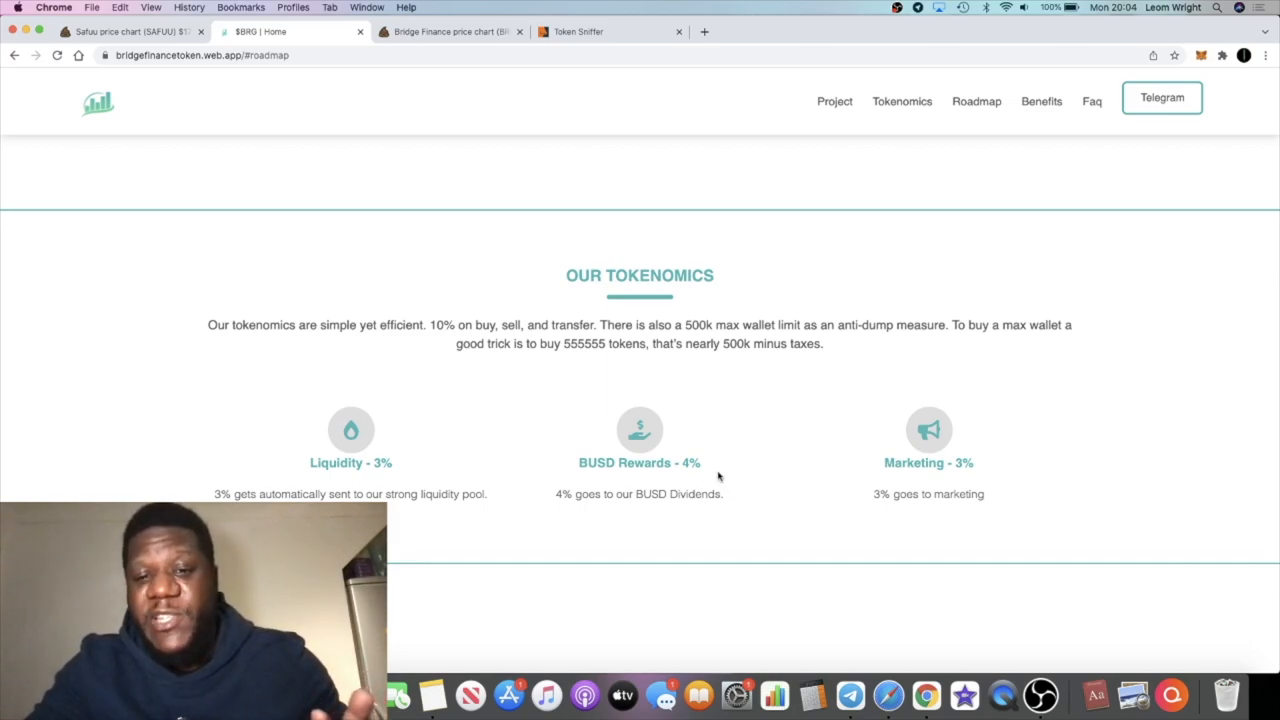
mouse_move(530, 412)
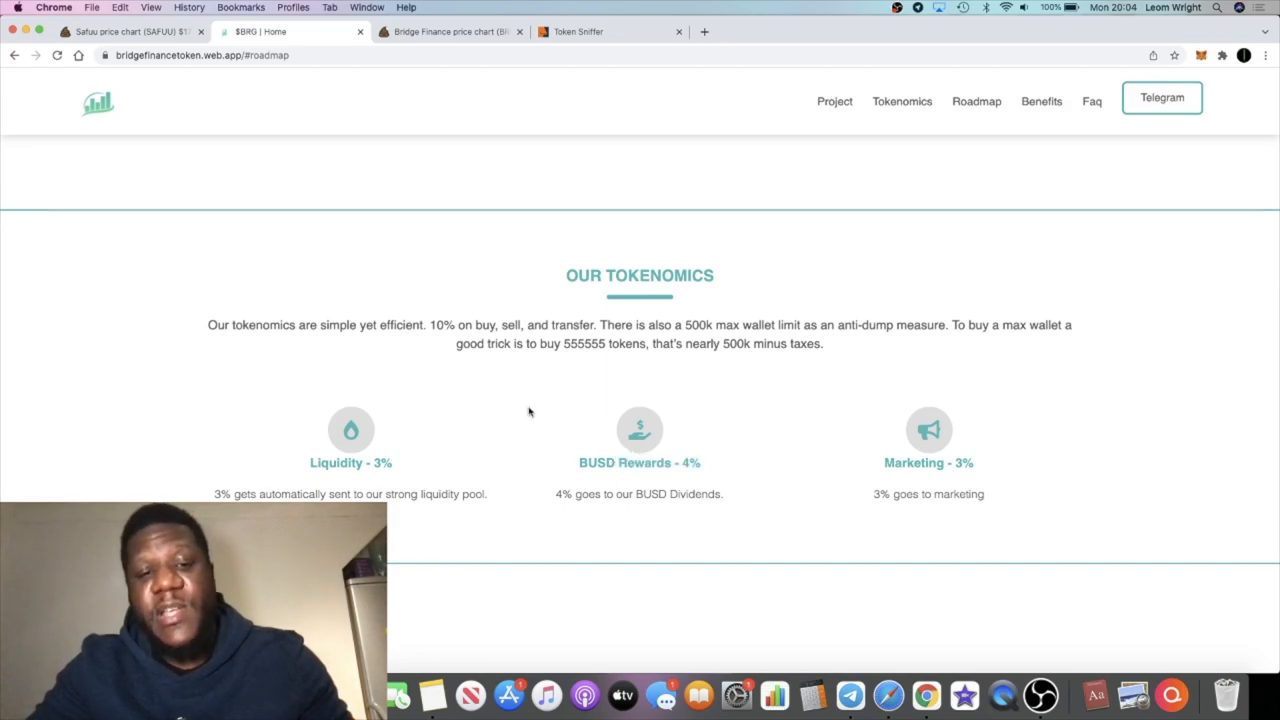
mouse_move(565, 438)
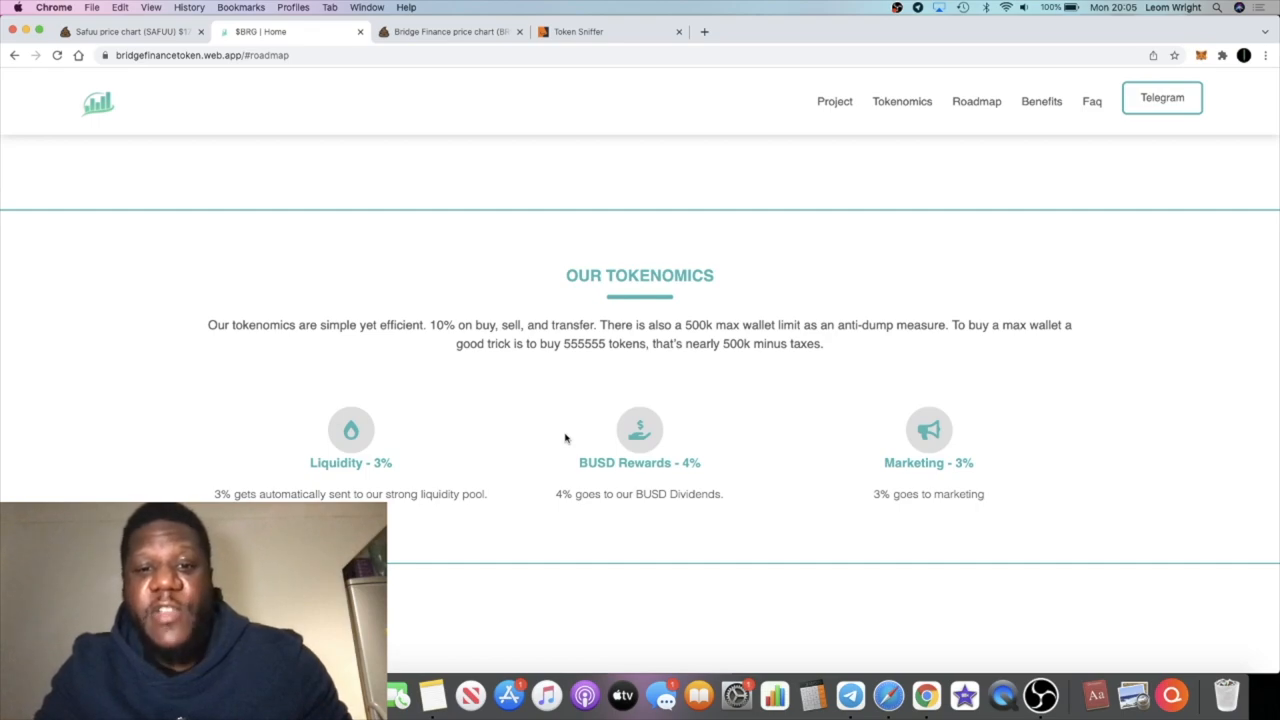
mouse_move(678, 460)
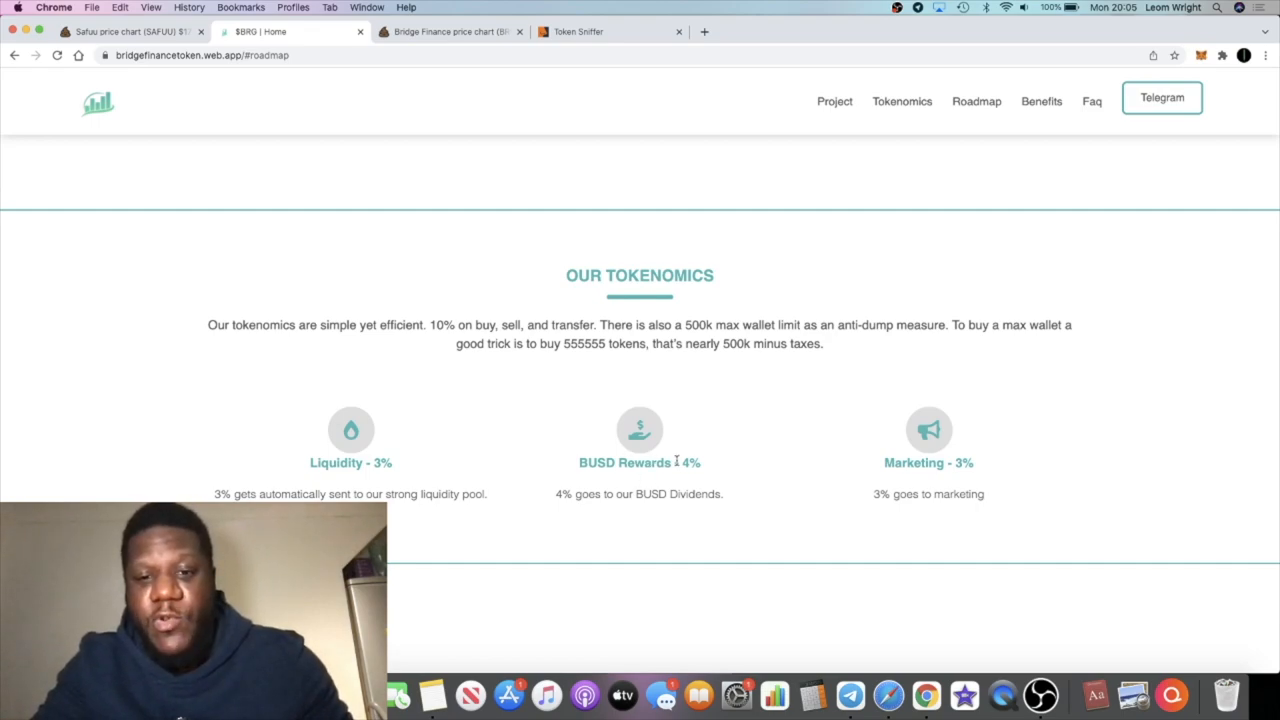
mouse_move(690, 340)
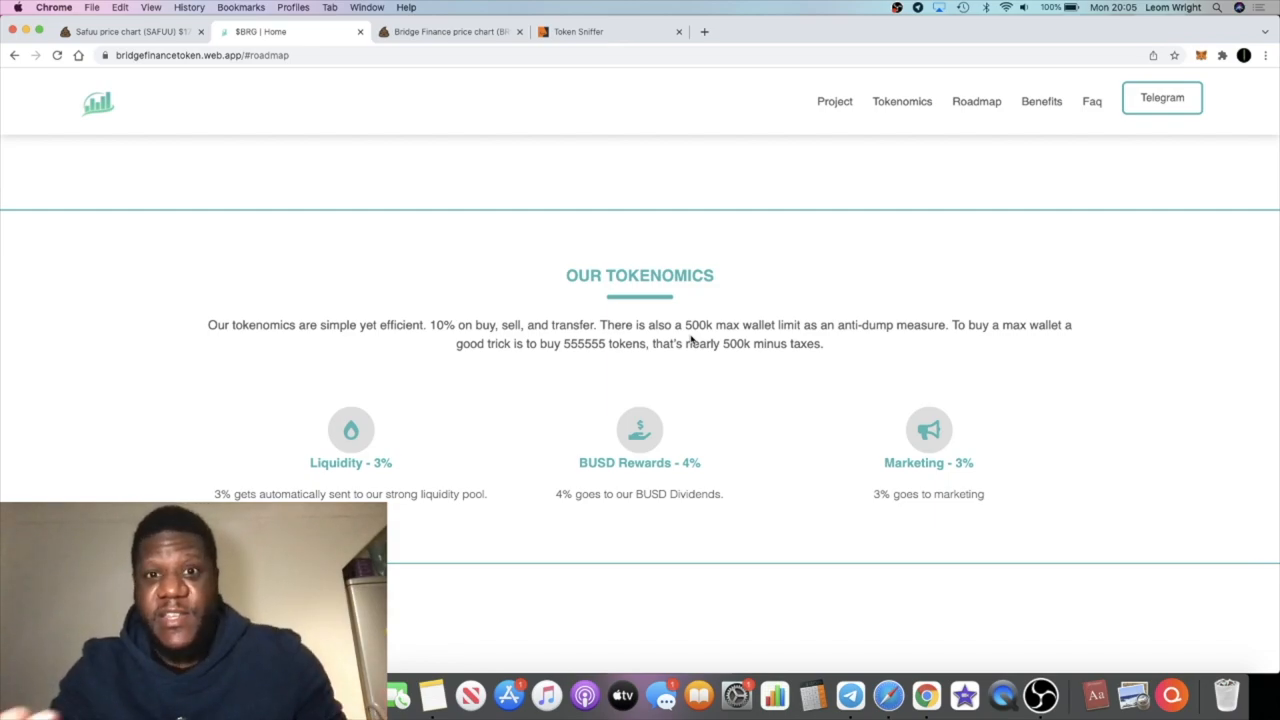
scroll(down, 3)
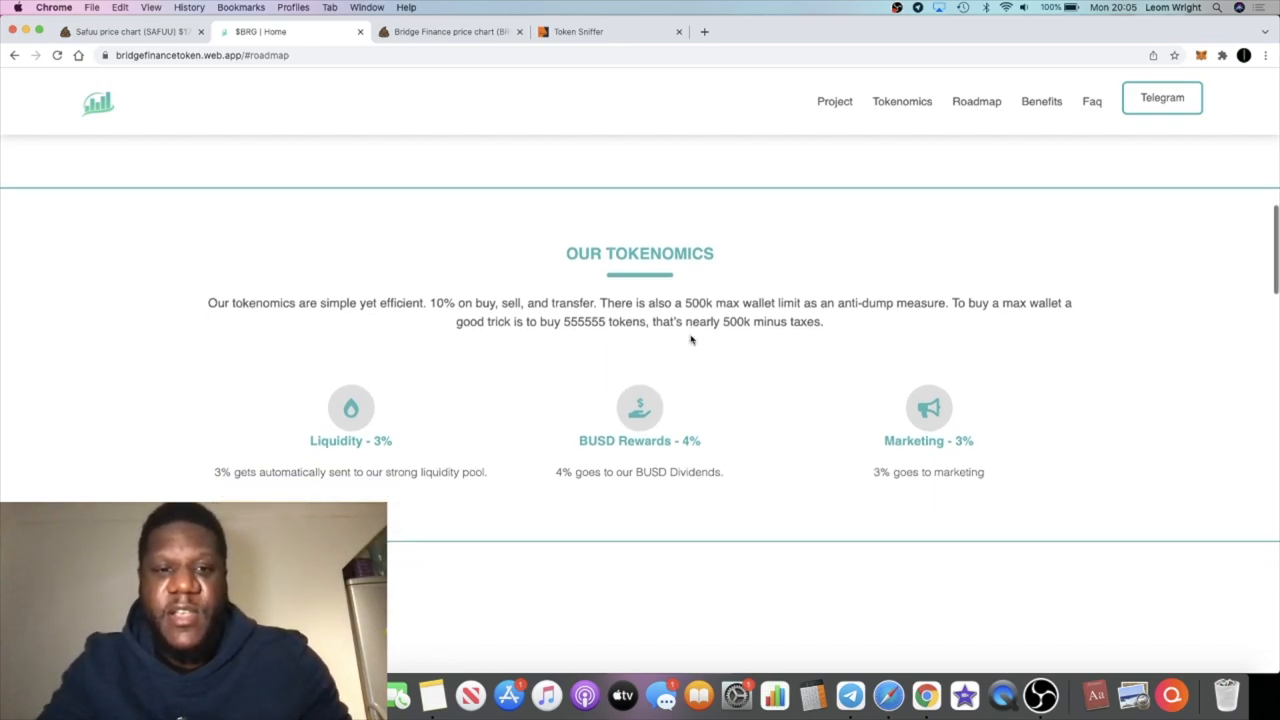
scroll(down, 3)
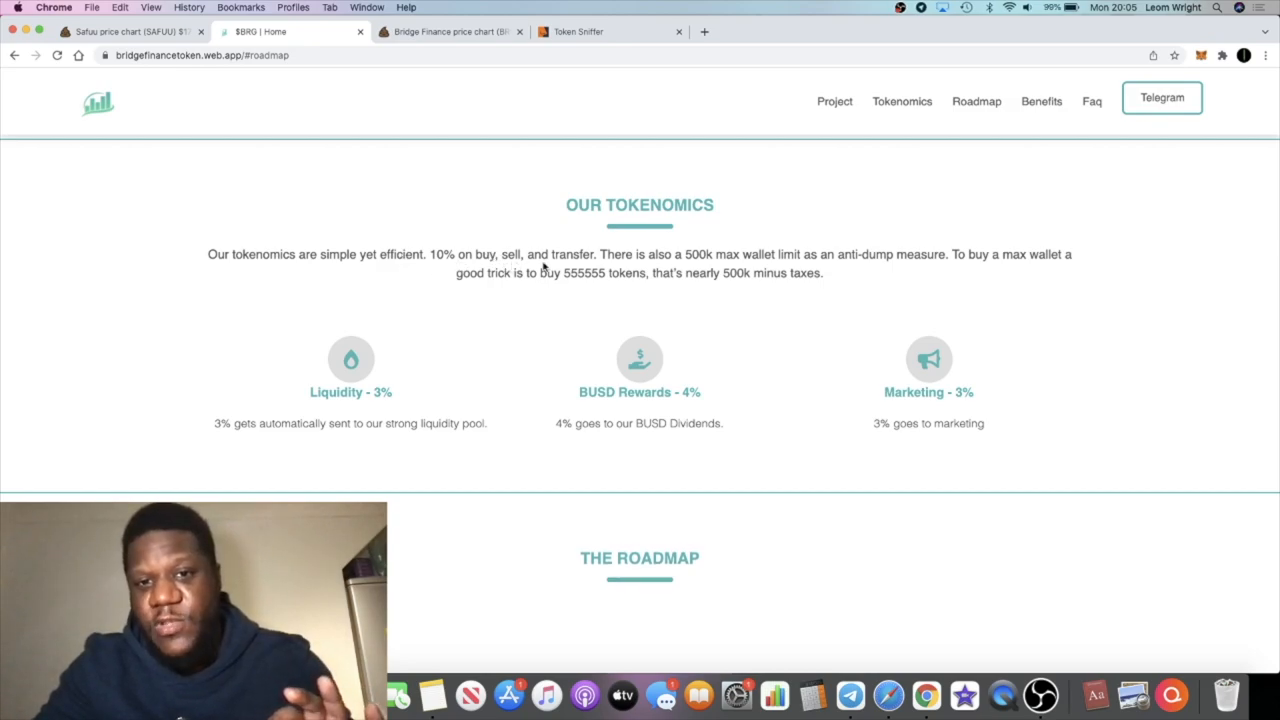
mouse_move(925, 268)
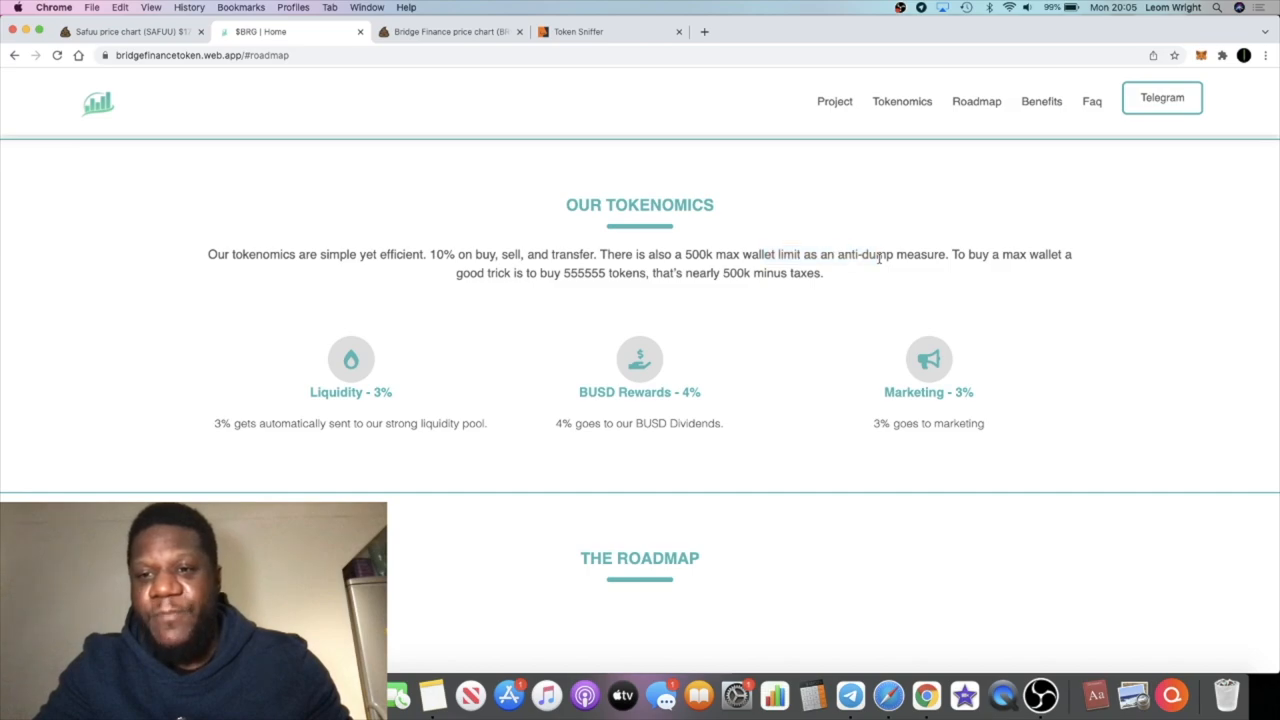
mouse_move(547, 275)
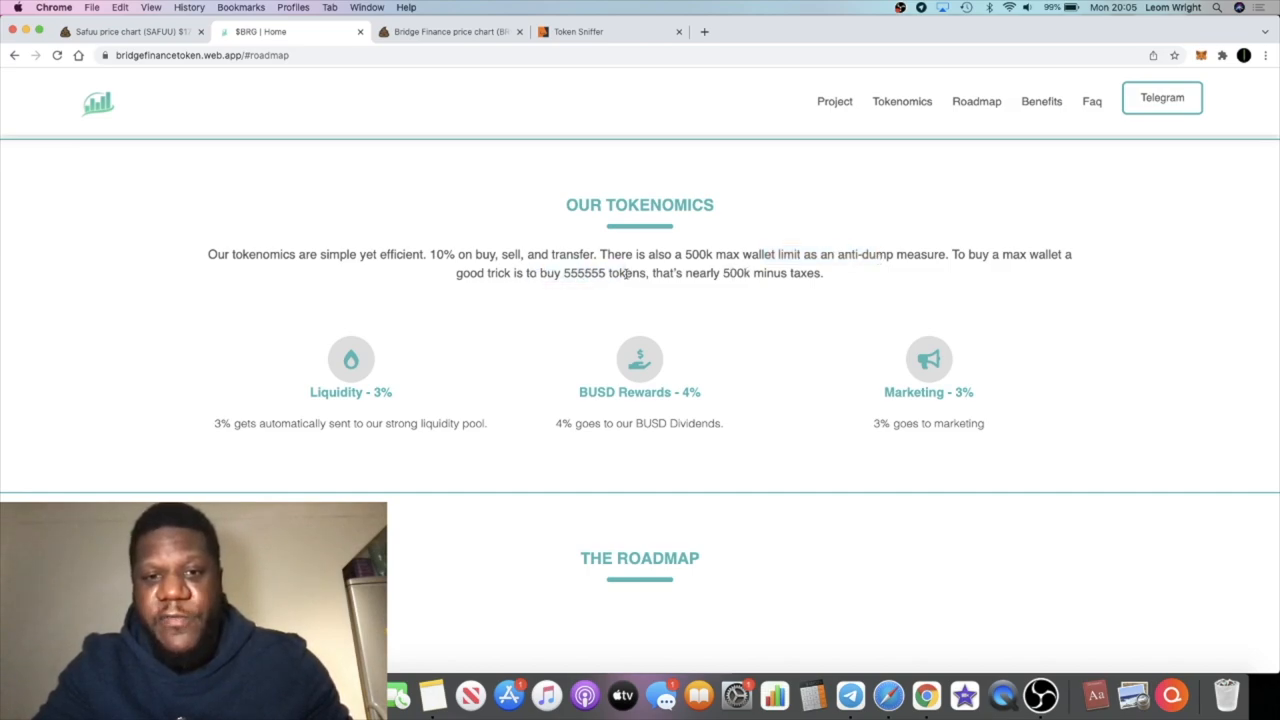
mouse_move(618, 294)
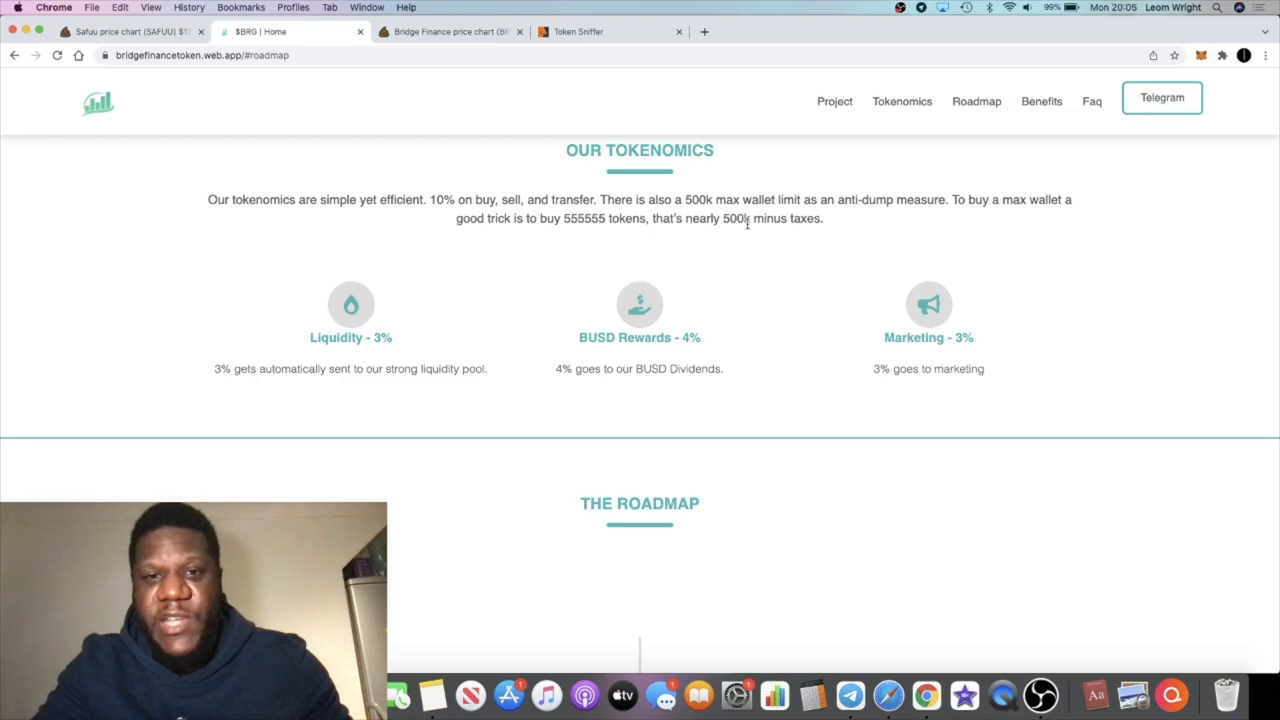
Quote 555555 BRG in PooCoin (about 395 BUSD), clear it, and return to the project site
click(450, 31)
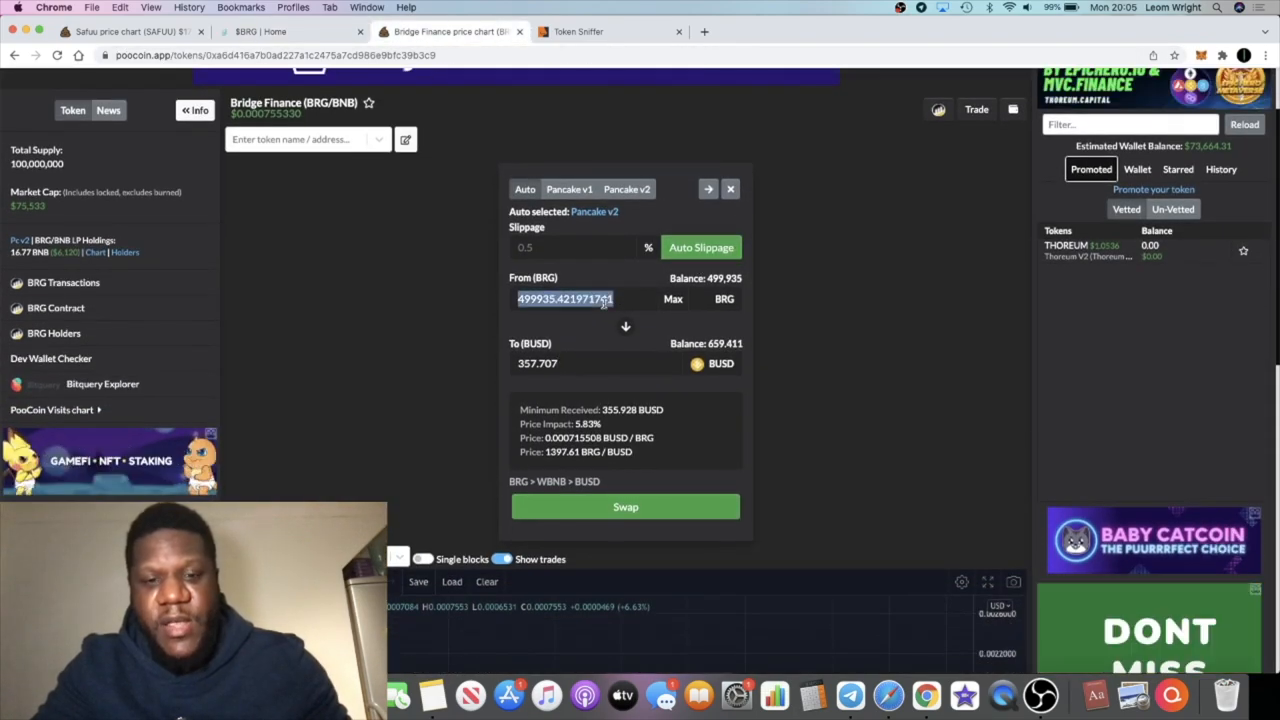
text(555555)
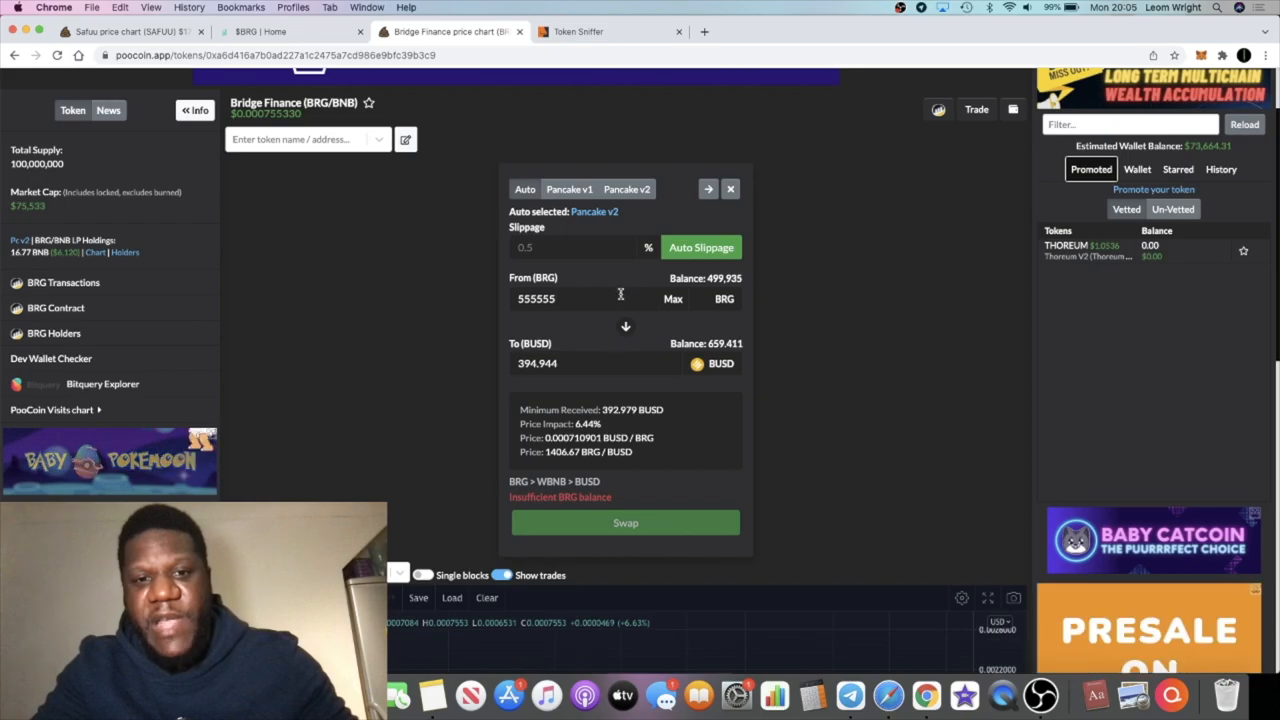
mouse_move(678, 325)
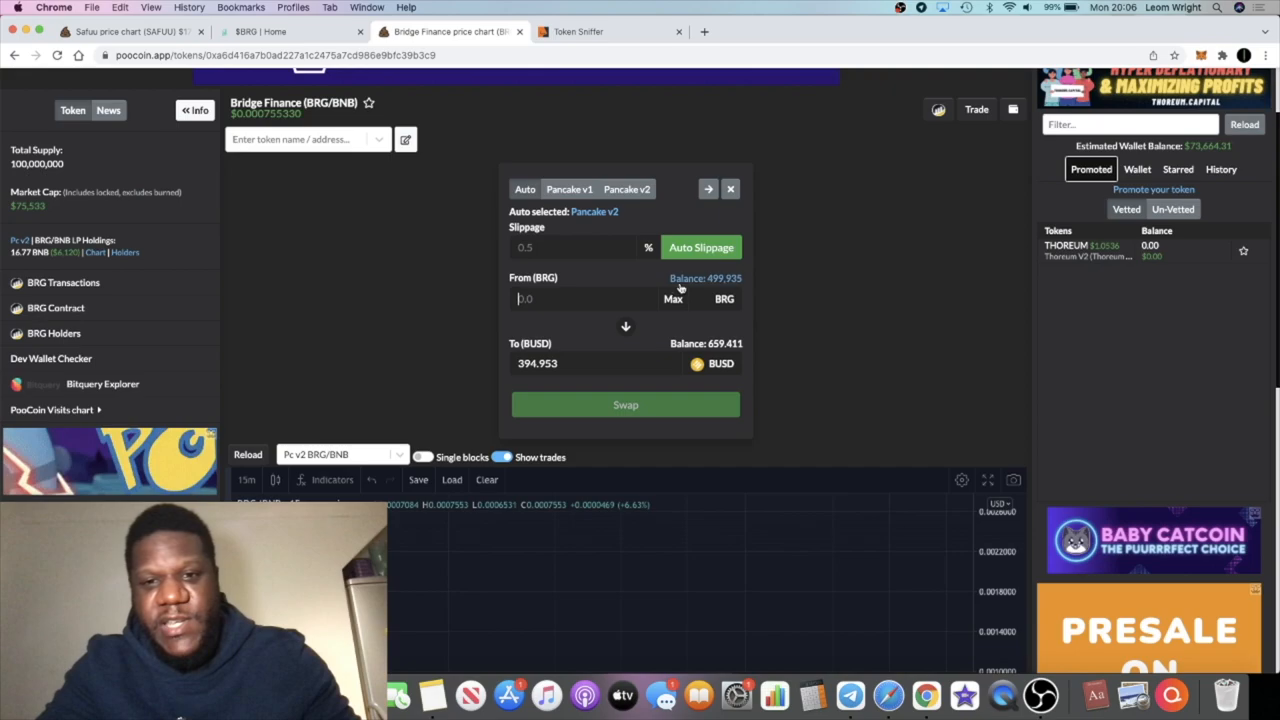
click(672, 299)
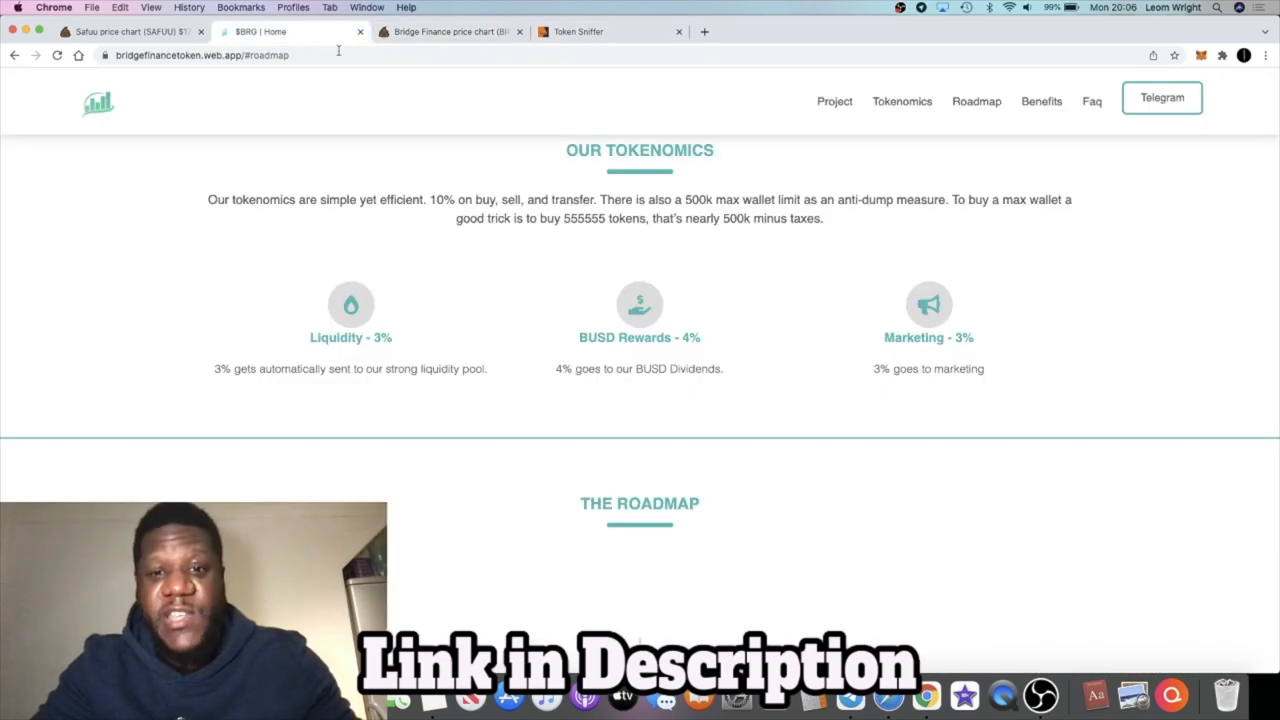
Scroll through roadmap Phases 1–6 down to the Our Benefits heading
scroll(down, 3)
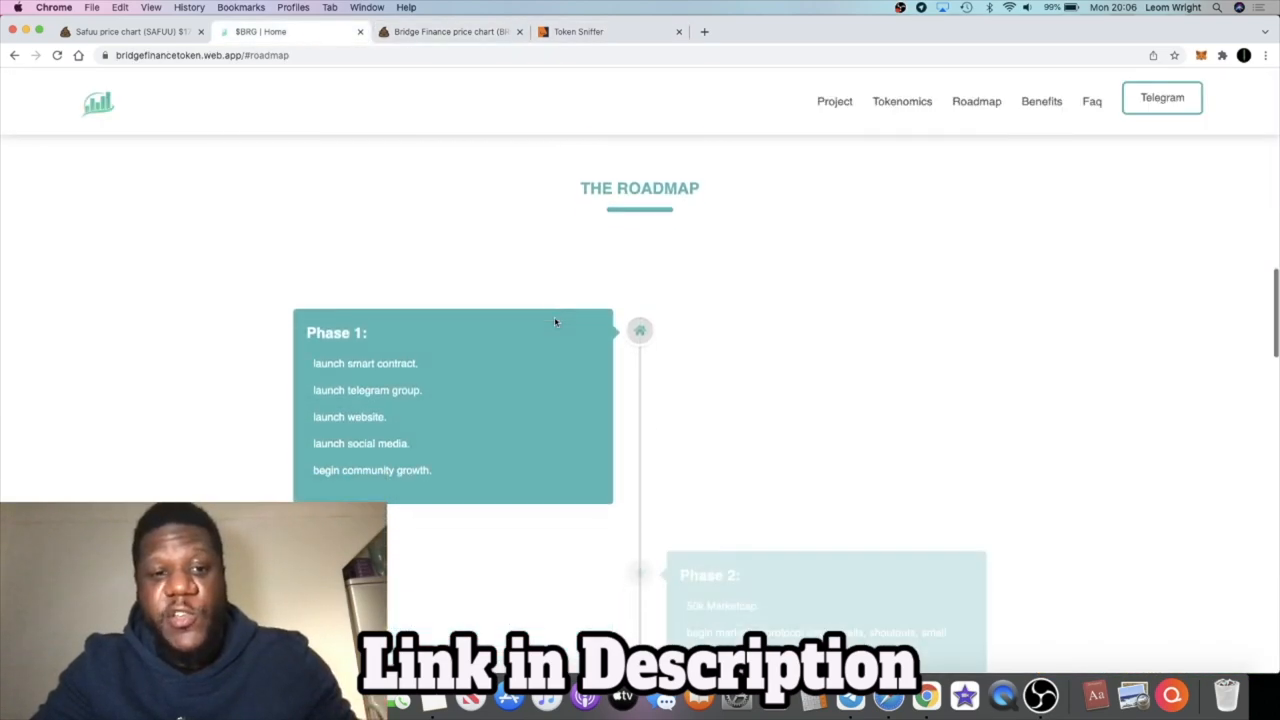
scroll(down, 3)
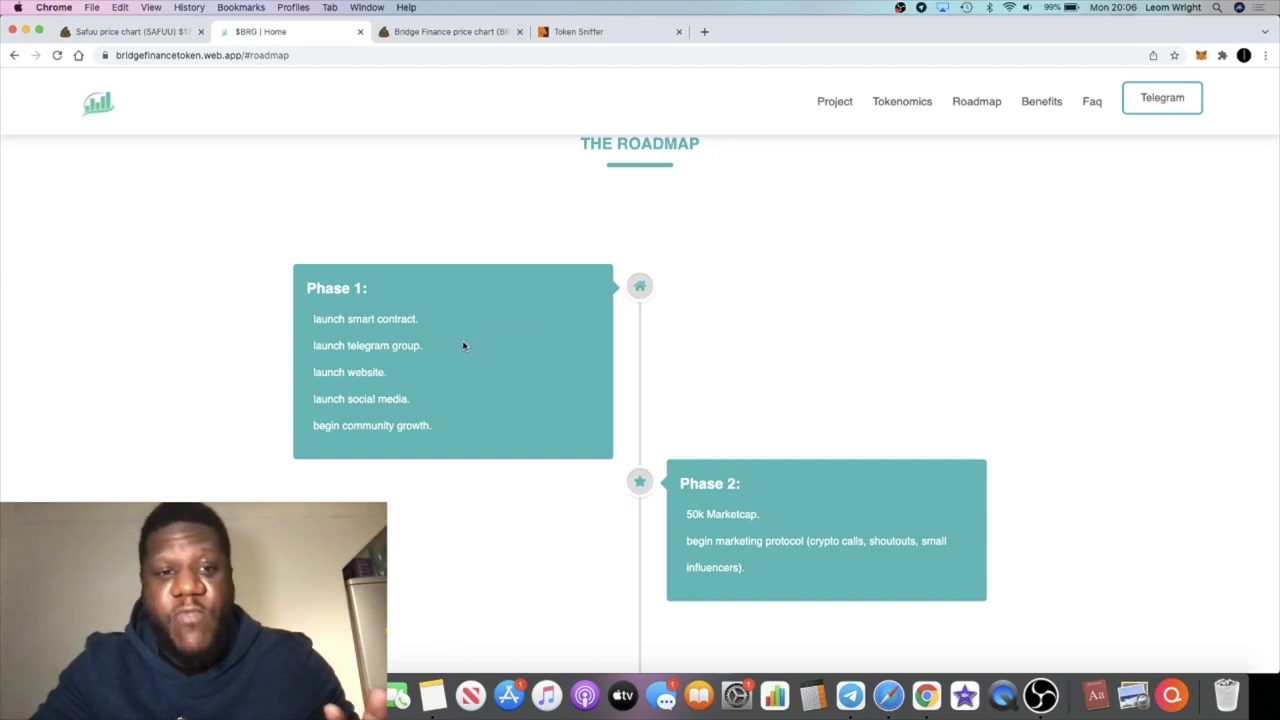
scroll(down, 3)
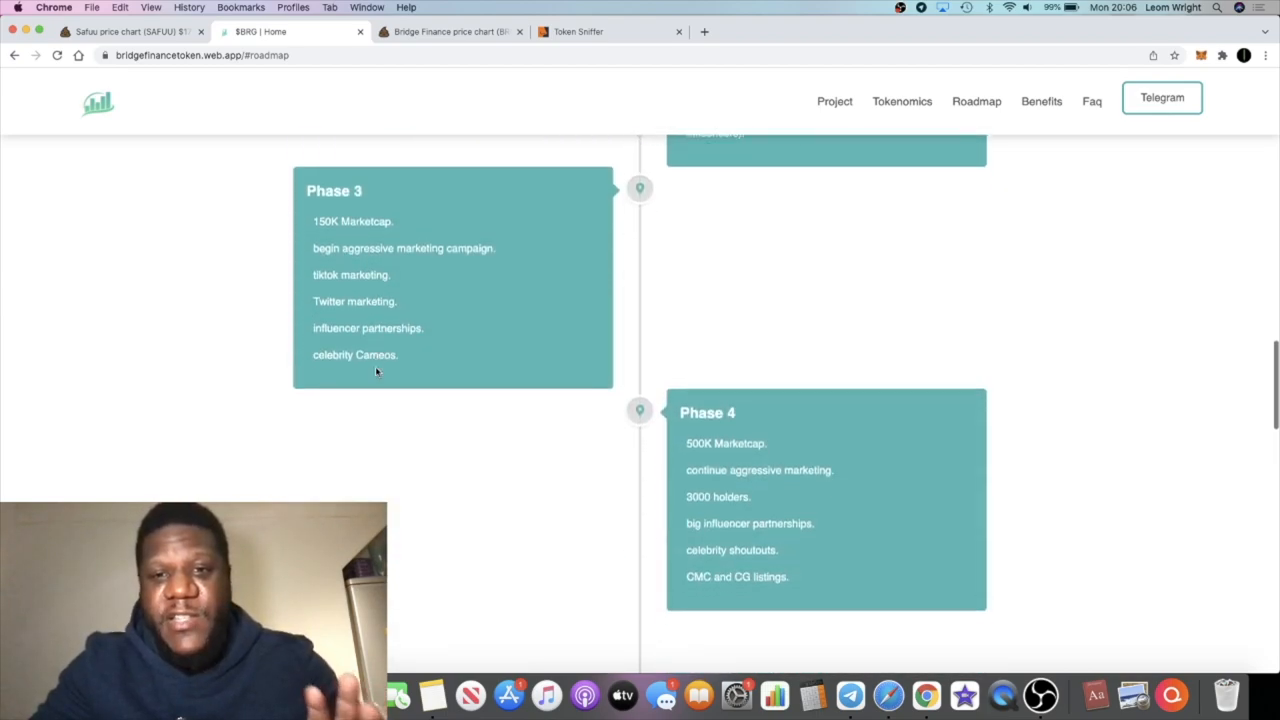
scroll(down, 3)
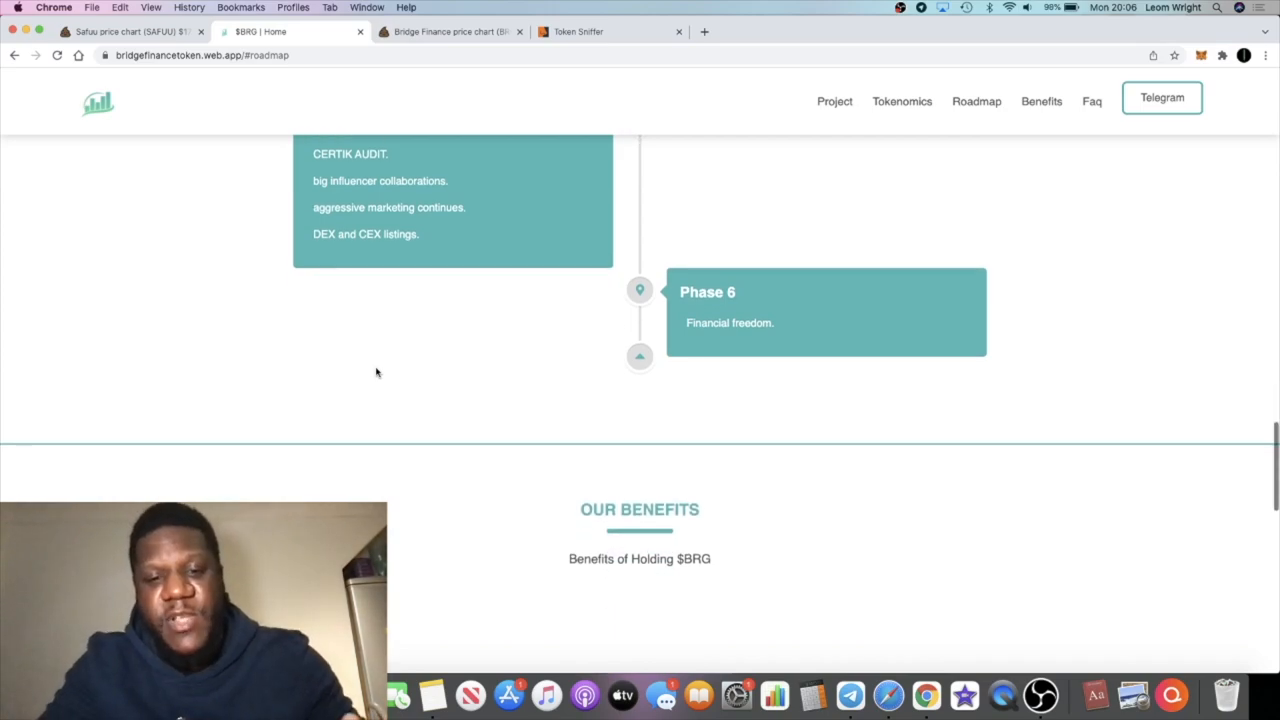
scroll(down, 3)
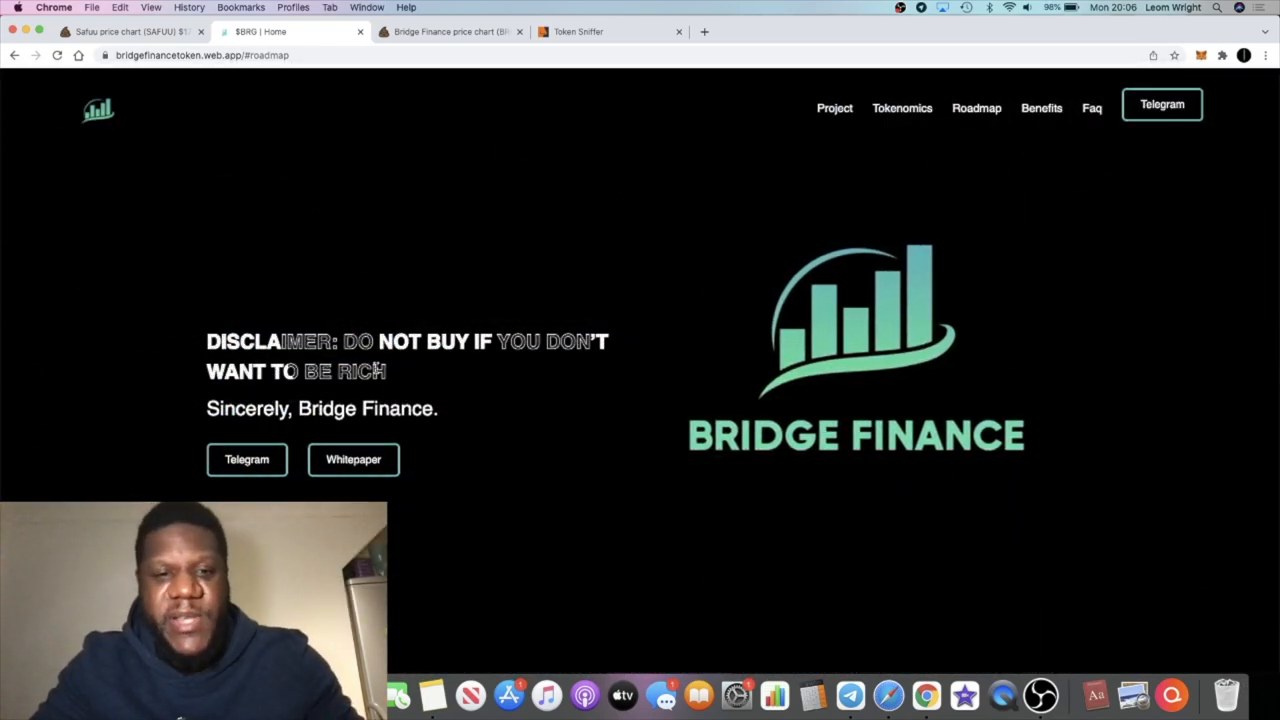
Scroll from Tokenomics into the roadmap, showing Phases 2–4 and their marketcap milestones
scroll(down, 3)
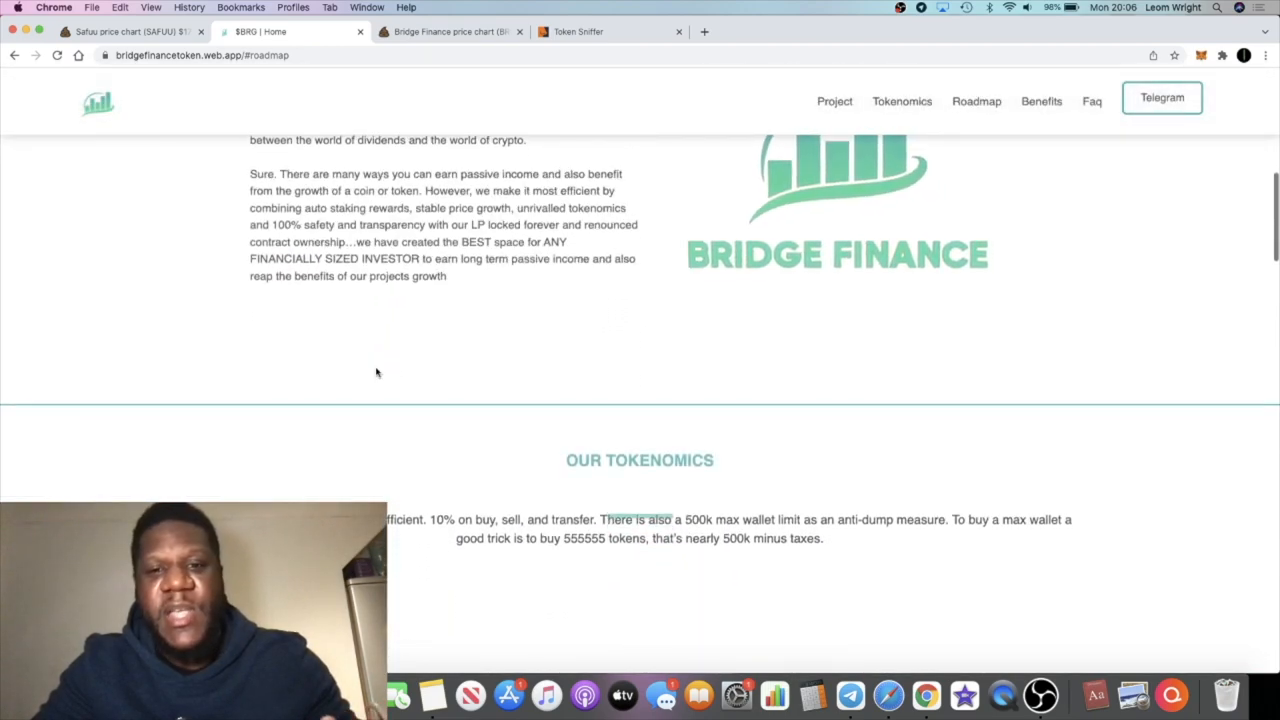
scroll(down, 3)
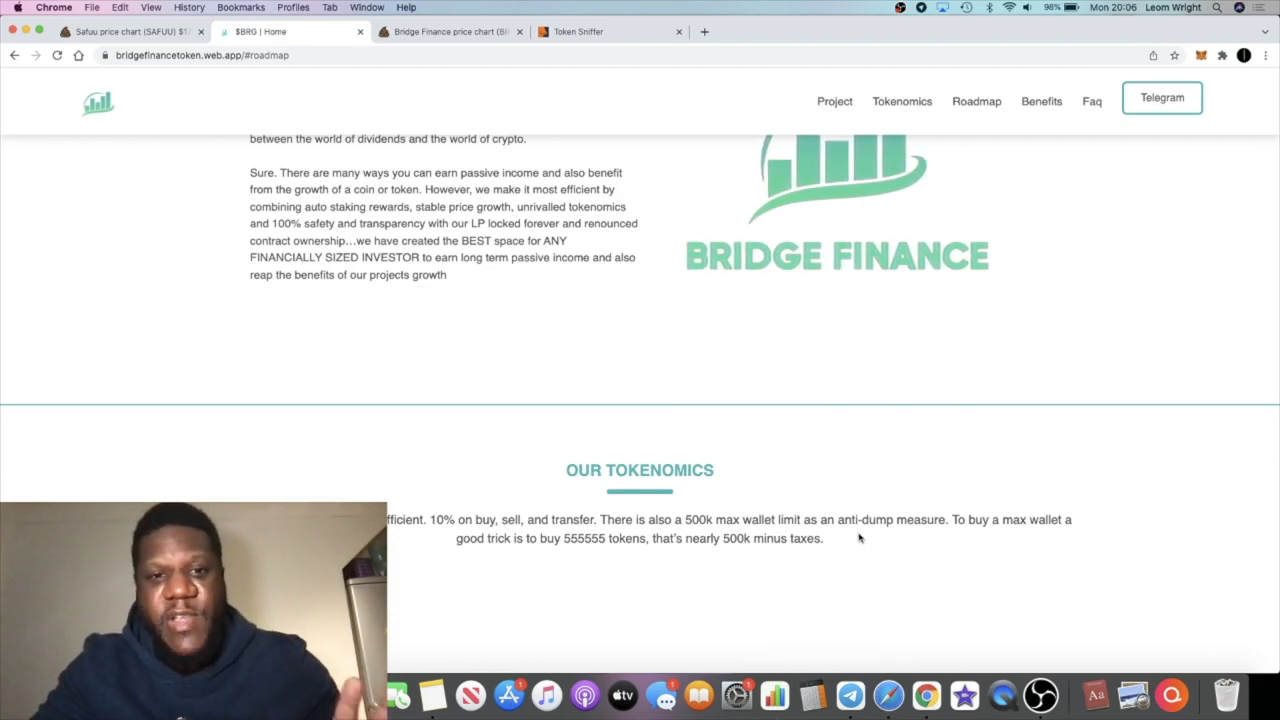
scroll(down, 3)
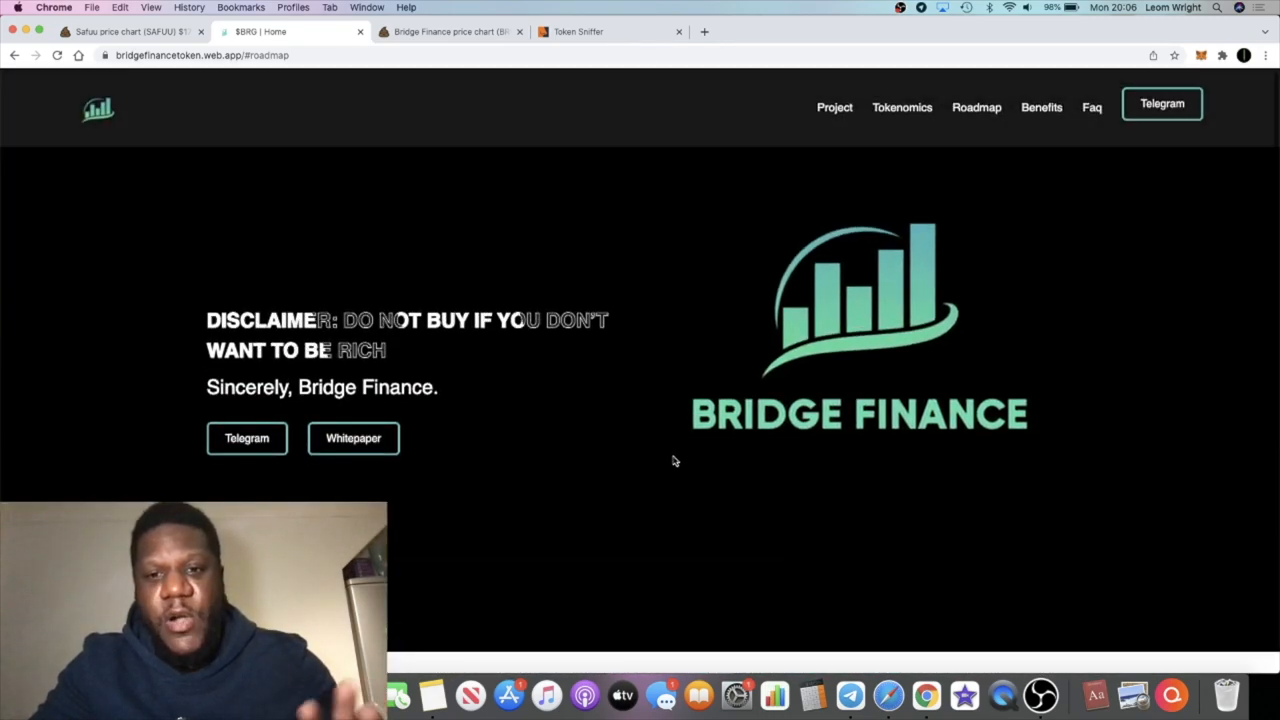
scroll(down, 3)
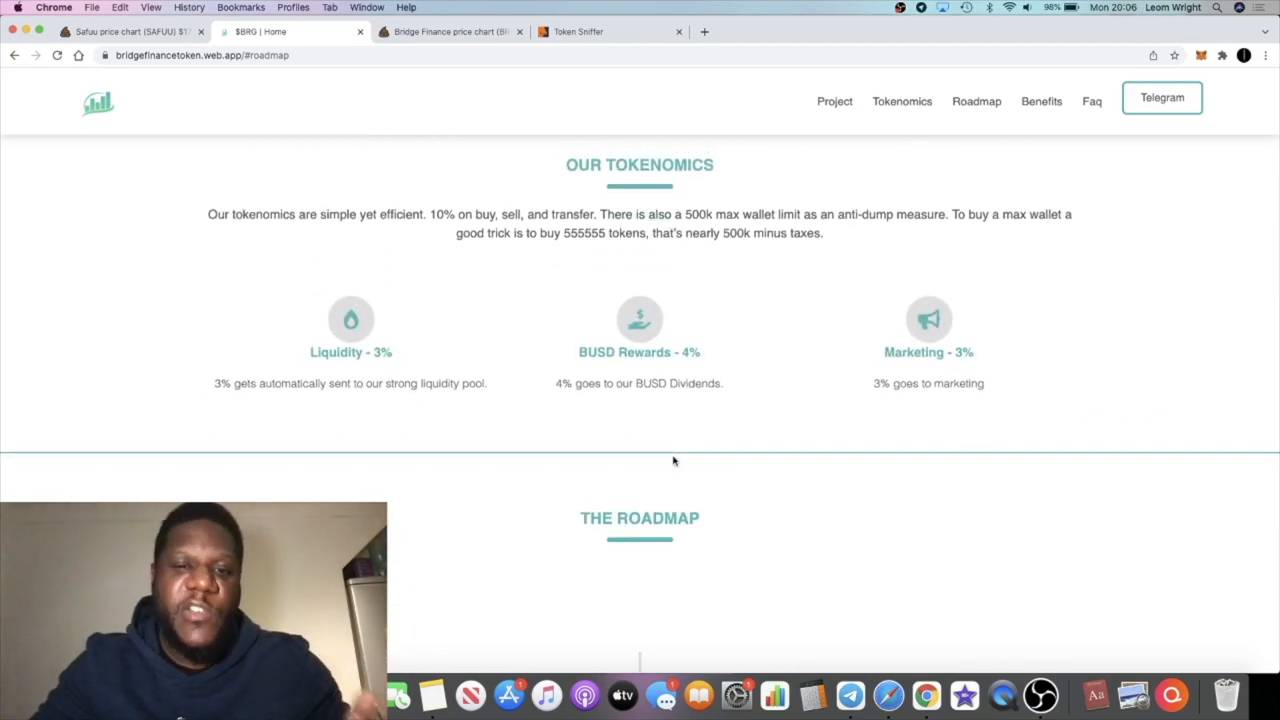
scroll(down, 3)
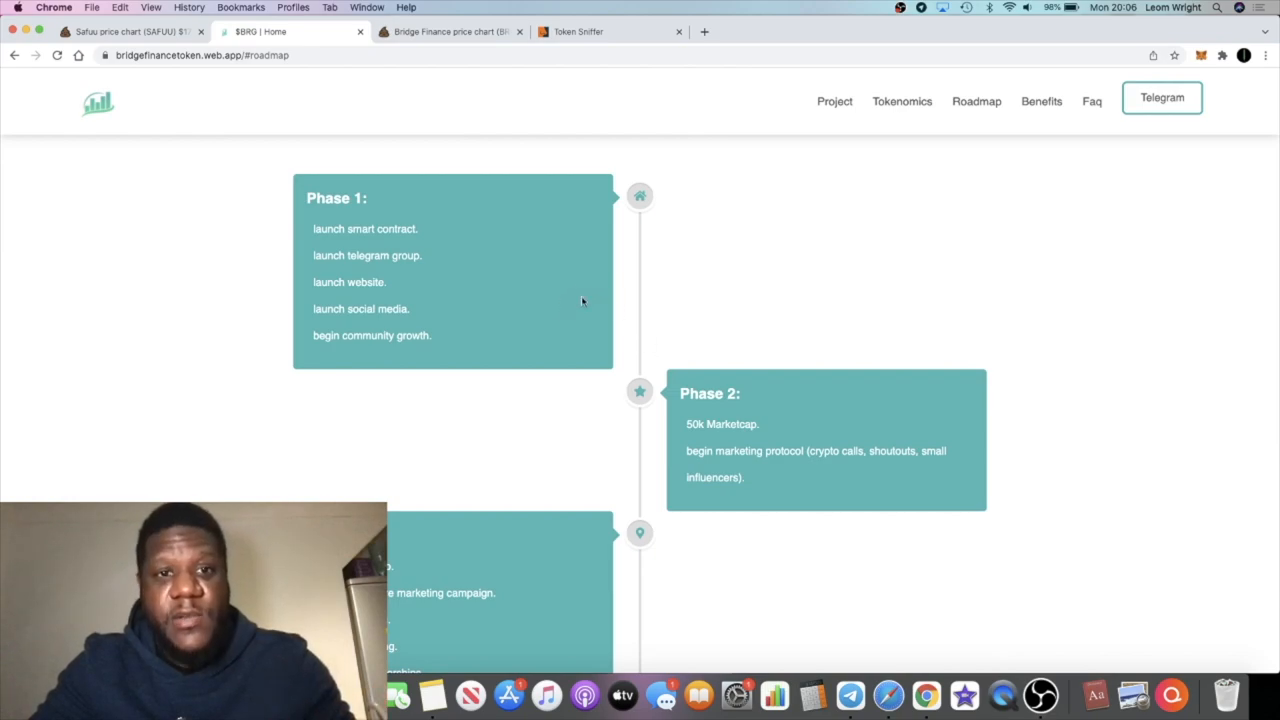
scroll(down, 3)
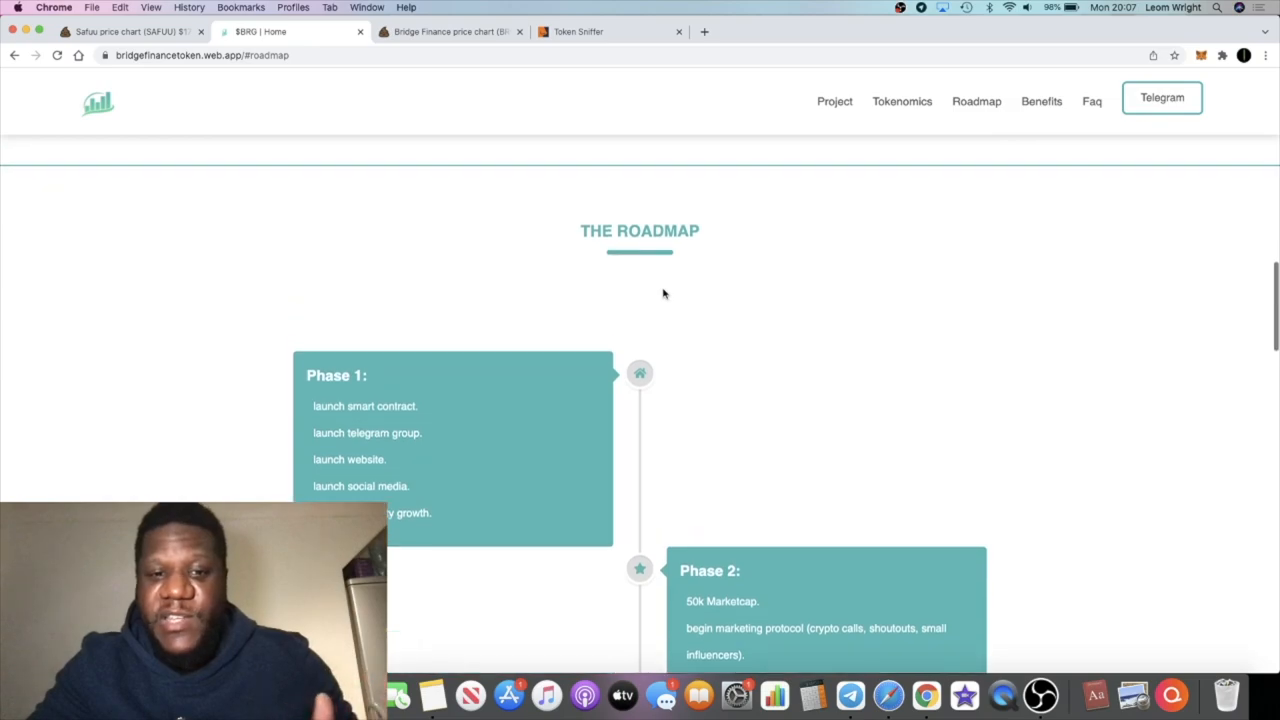
scroll(down, 3)
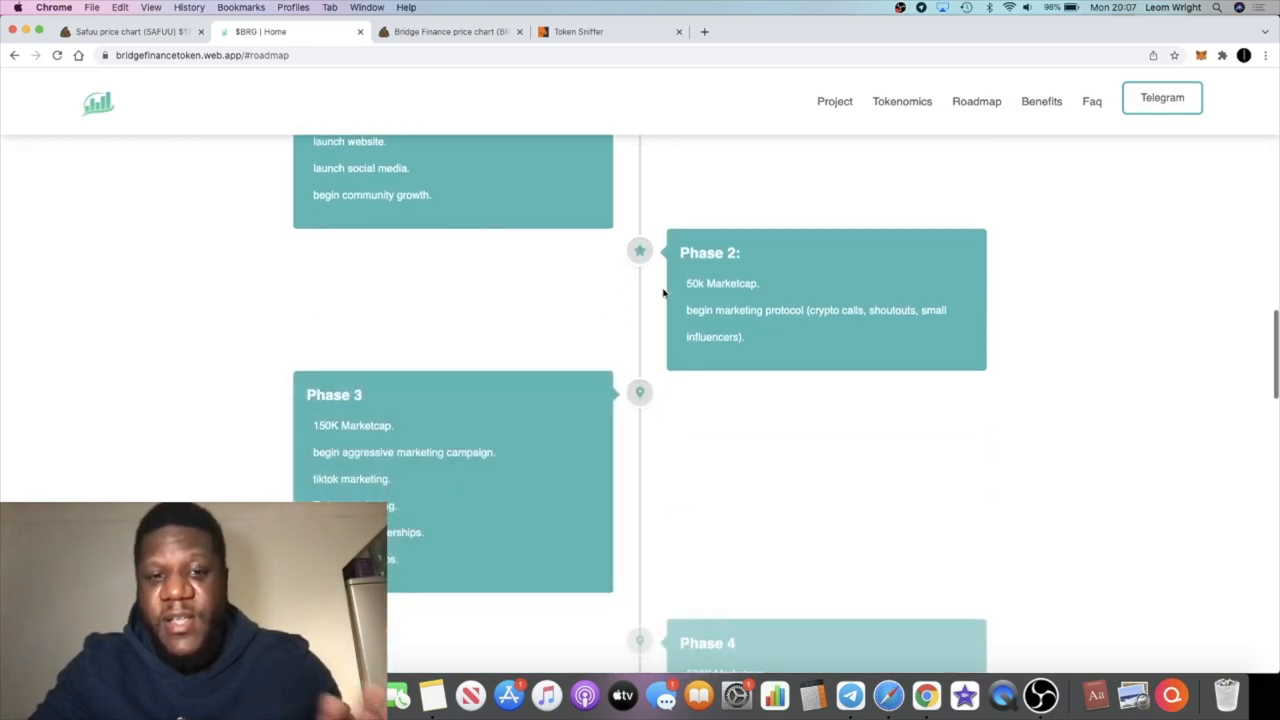
scroll(down, 3)
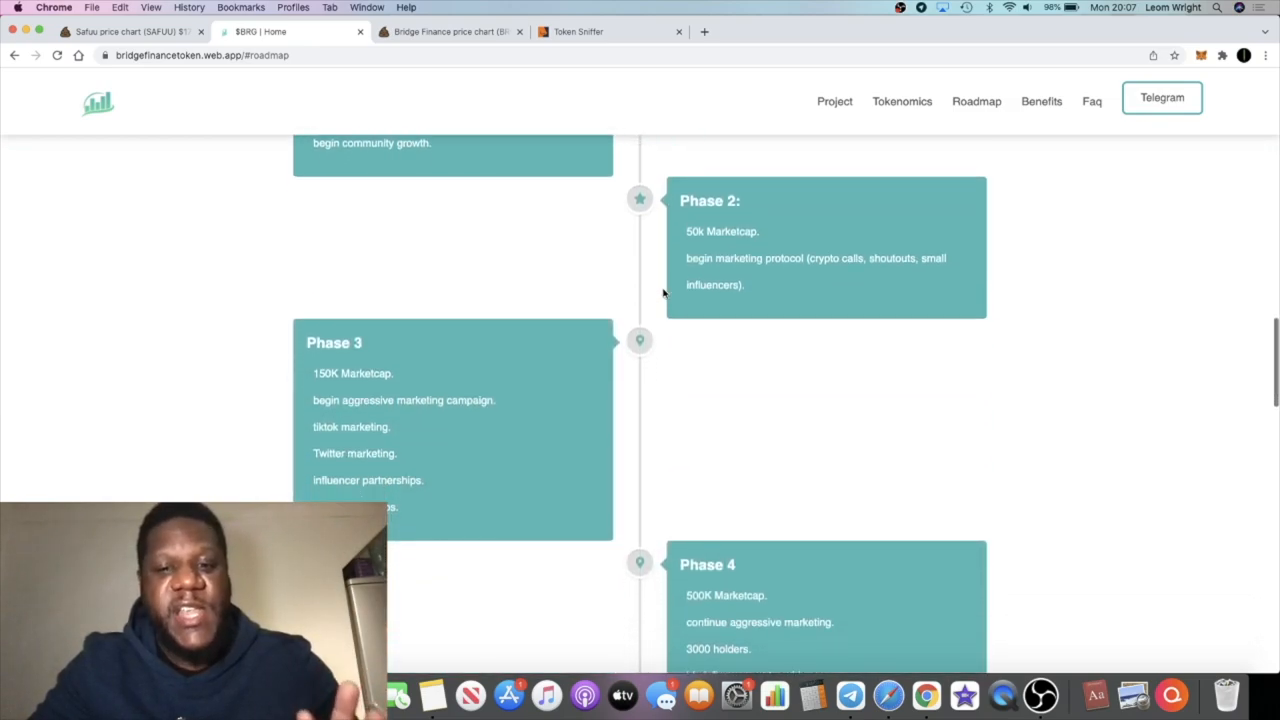
Scroll past Our Benefits to the FAQ on safety, the CERTIK audit and buying on Pancakeswap
scroll(down, 3)
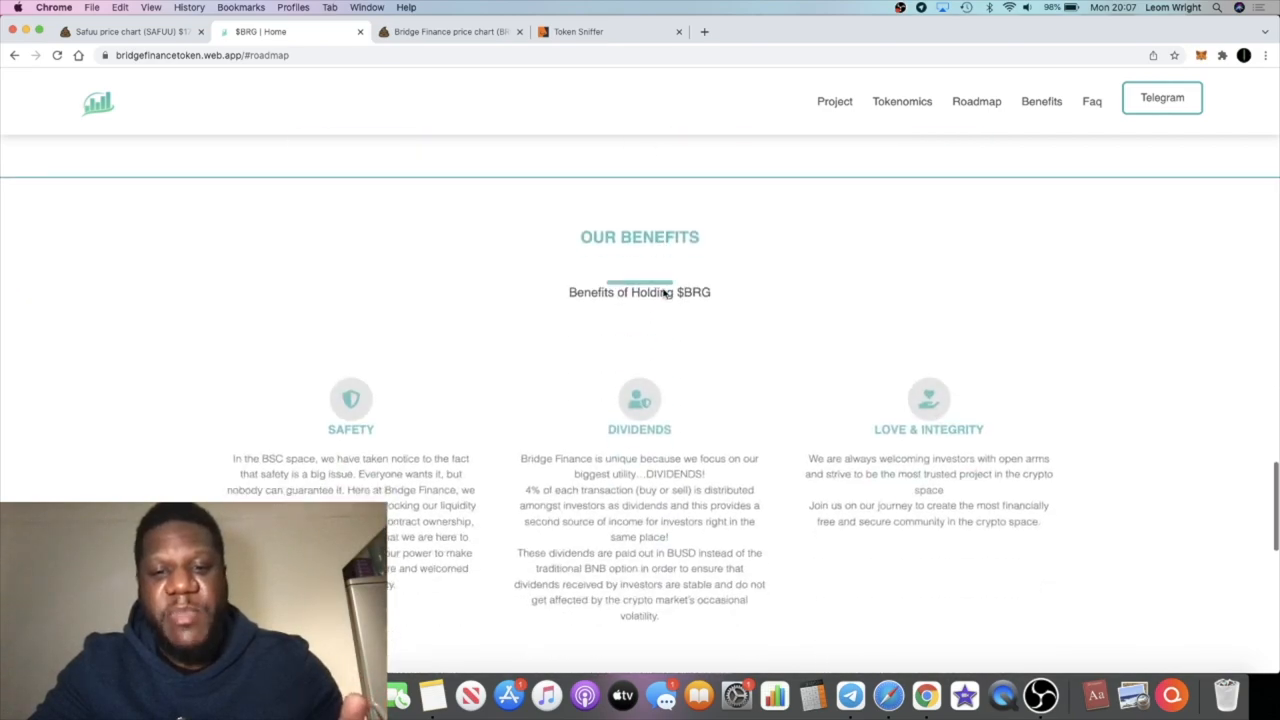
scroll(down, 3)
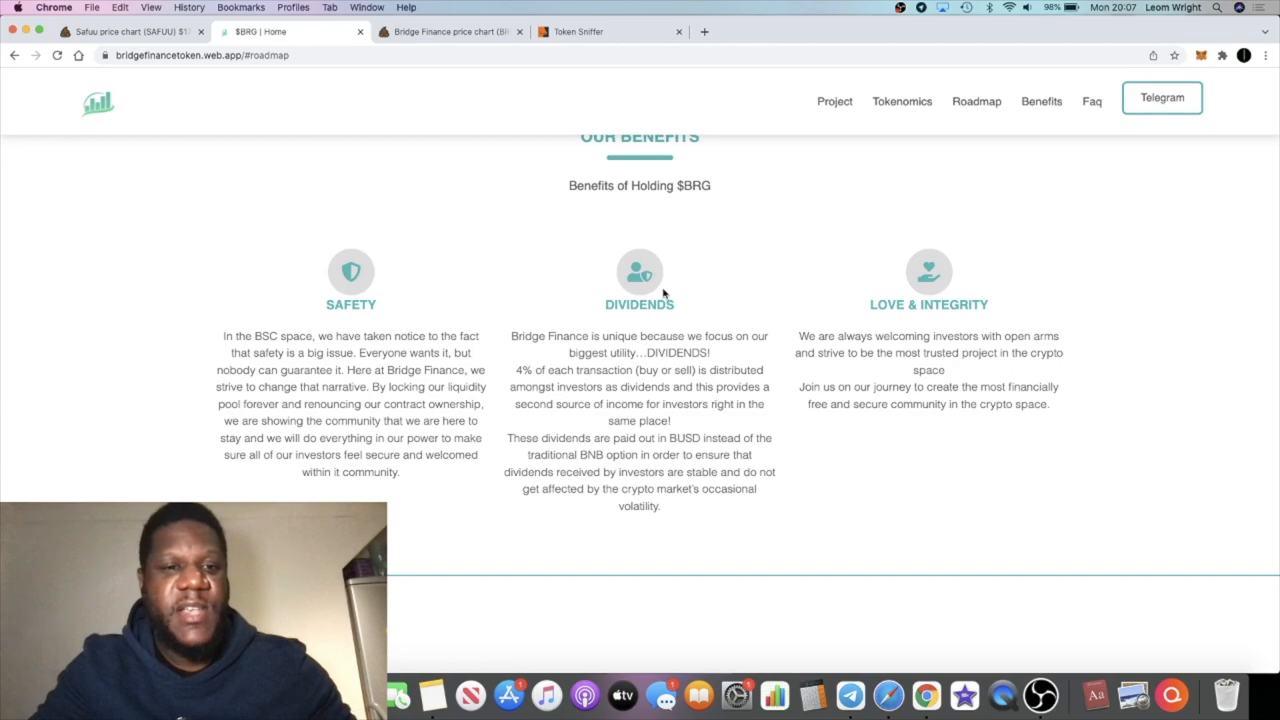
mouse_move(458, 299)
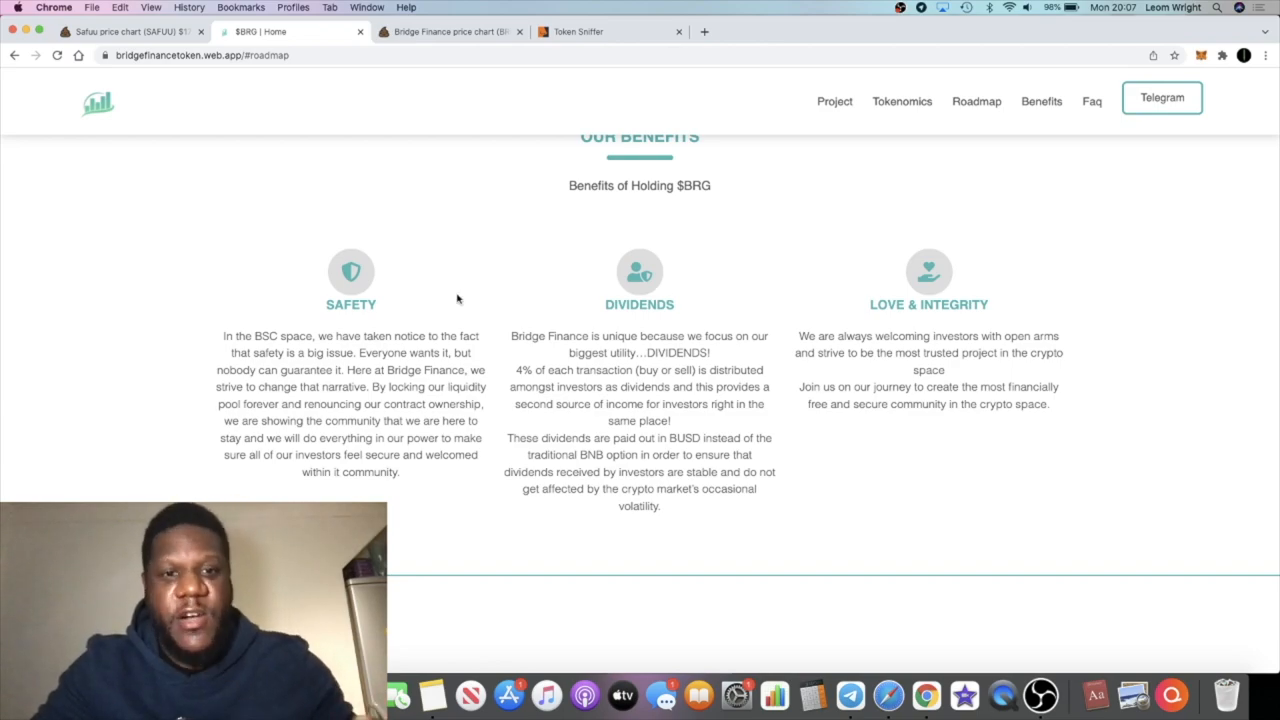
scroll(down, 3)
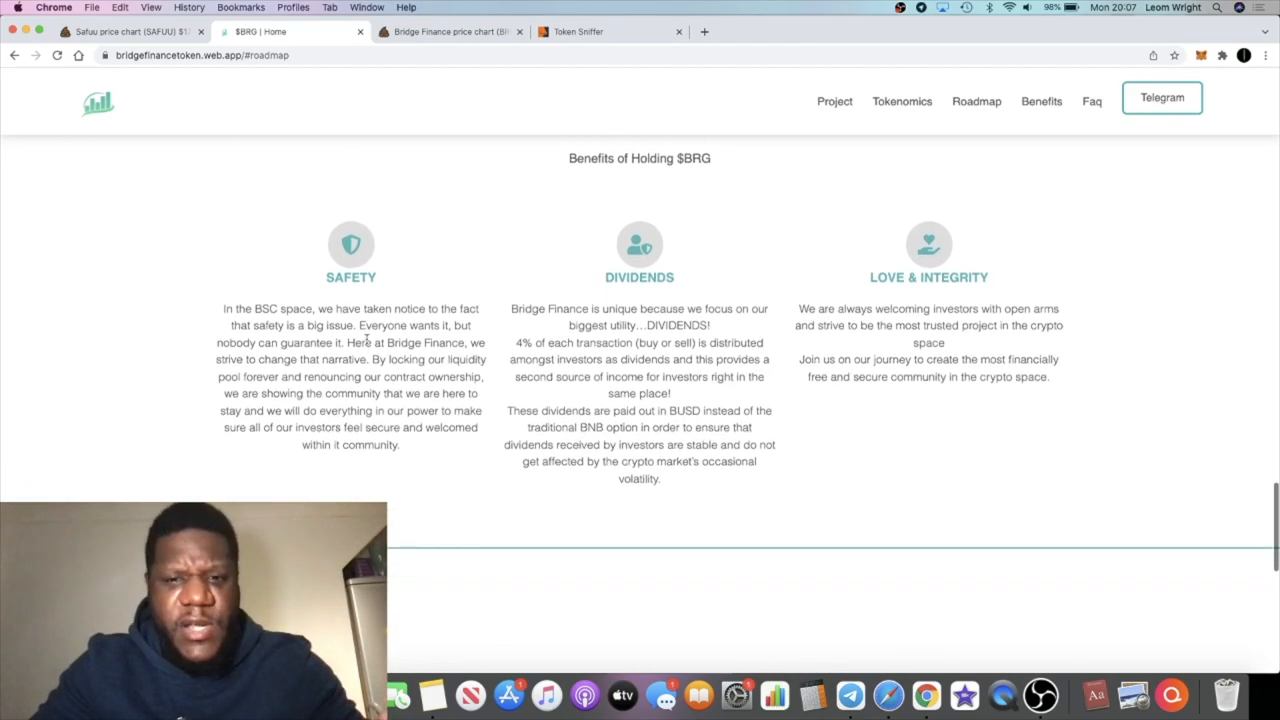
scroll(down, 3)
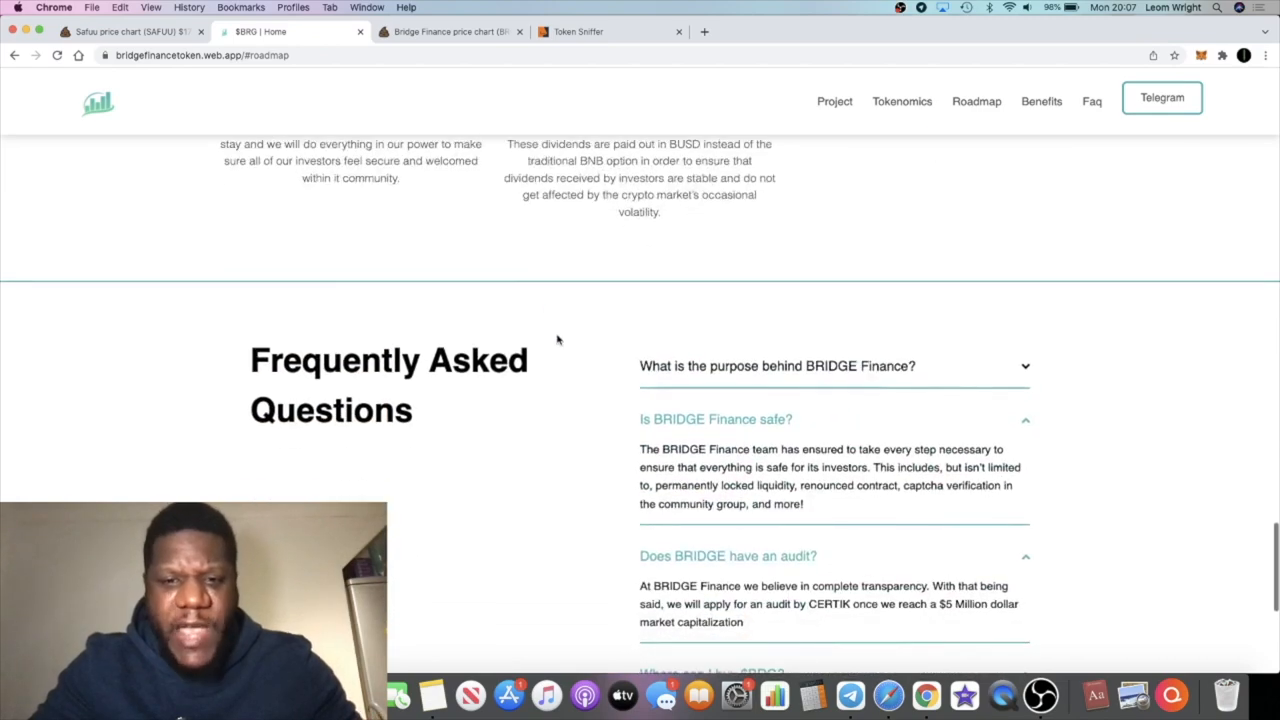
scroll(down, 3)
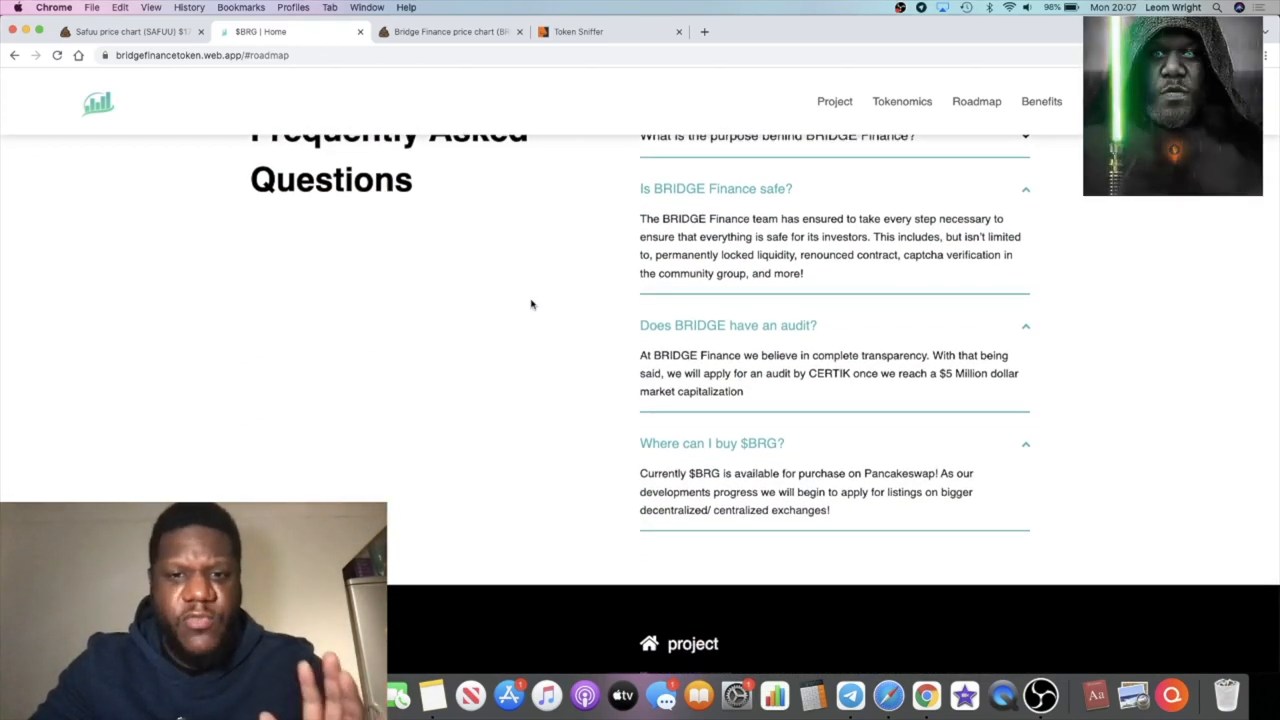
scroll(up, 3)
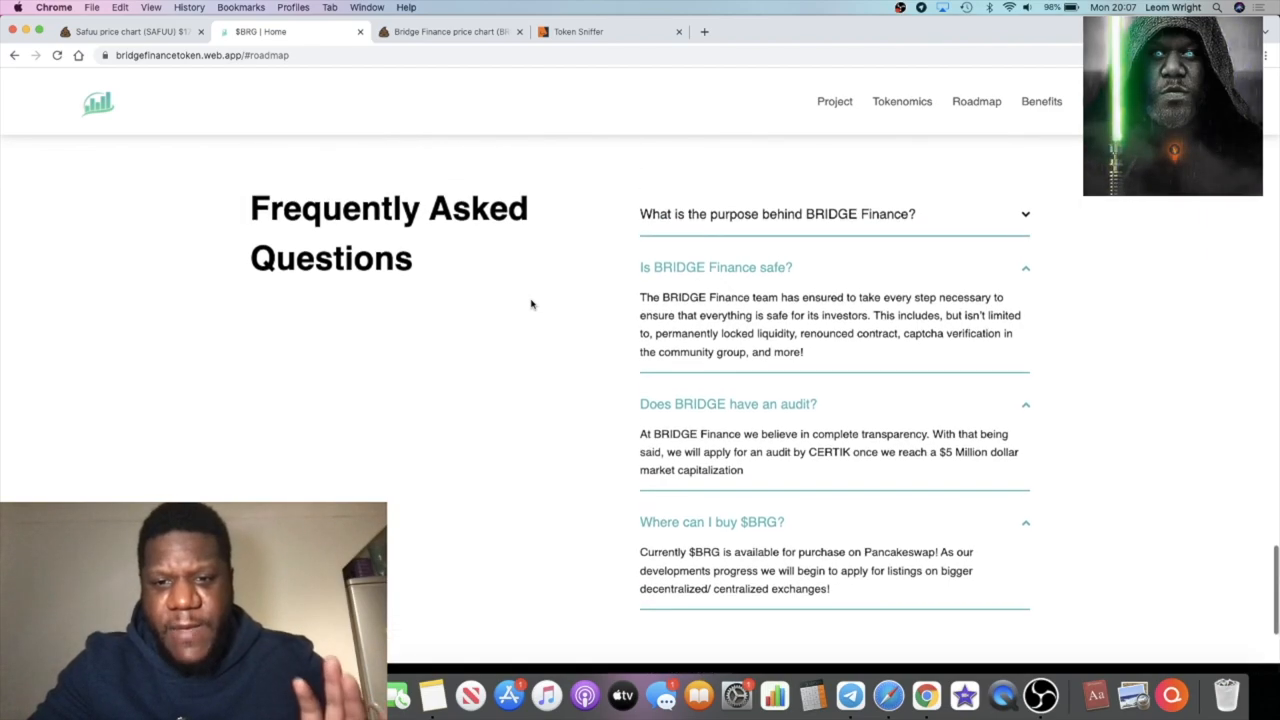
mouse_move(600, 365)
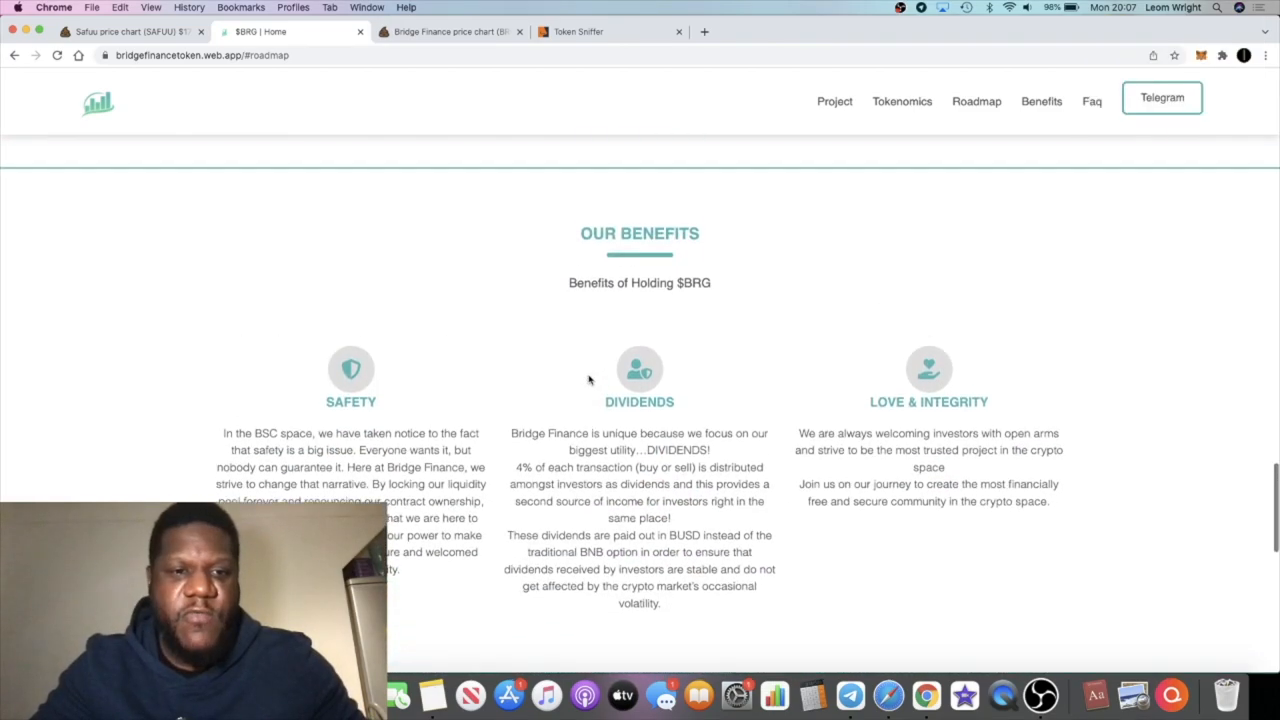
Scroll back up past Phases 3–4 to the homepage hero with the disclaimer banner
scroll(down, 3)
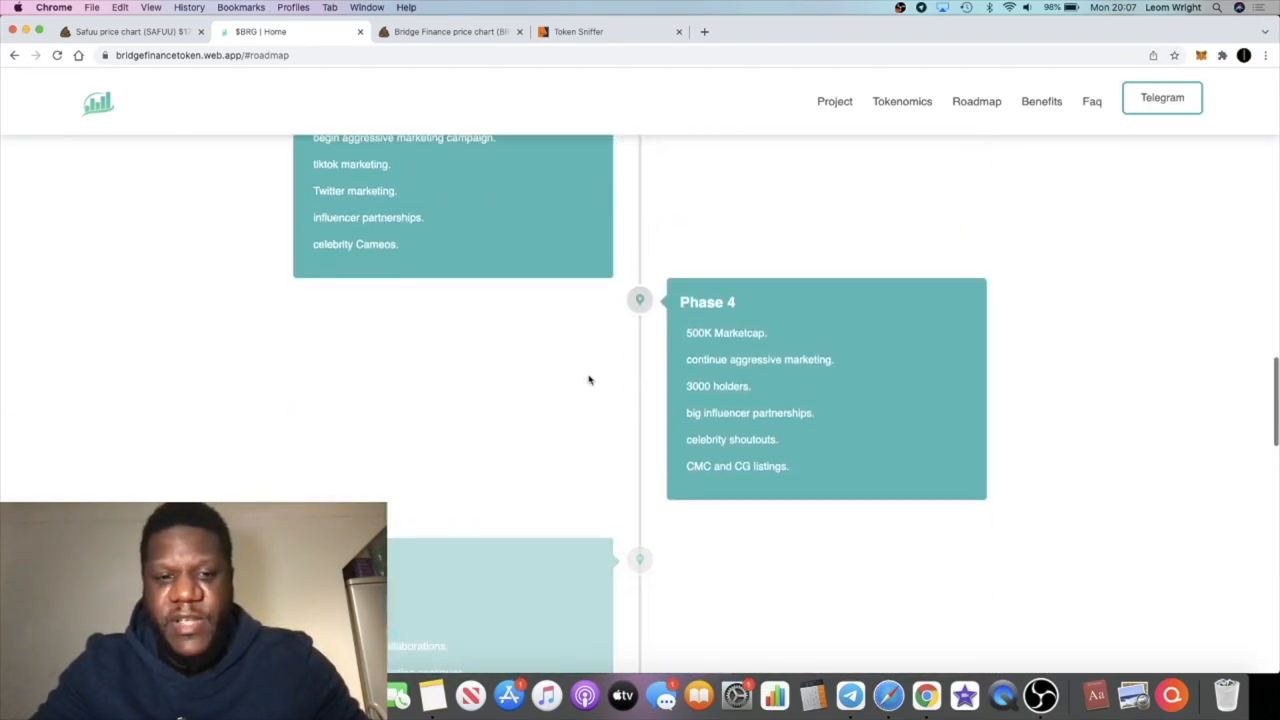
scroll(down, 3)
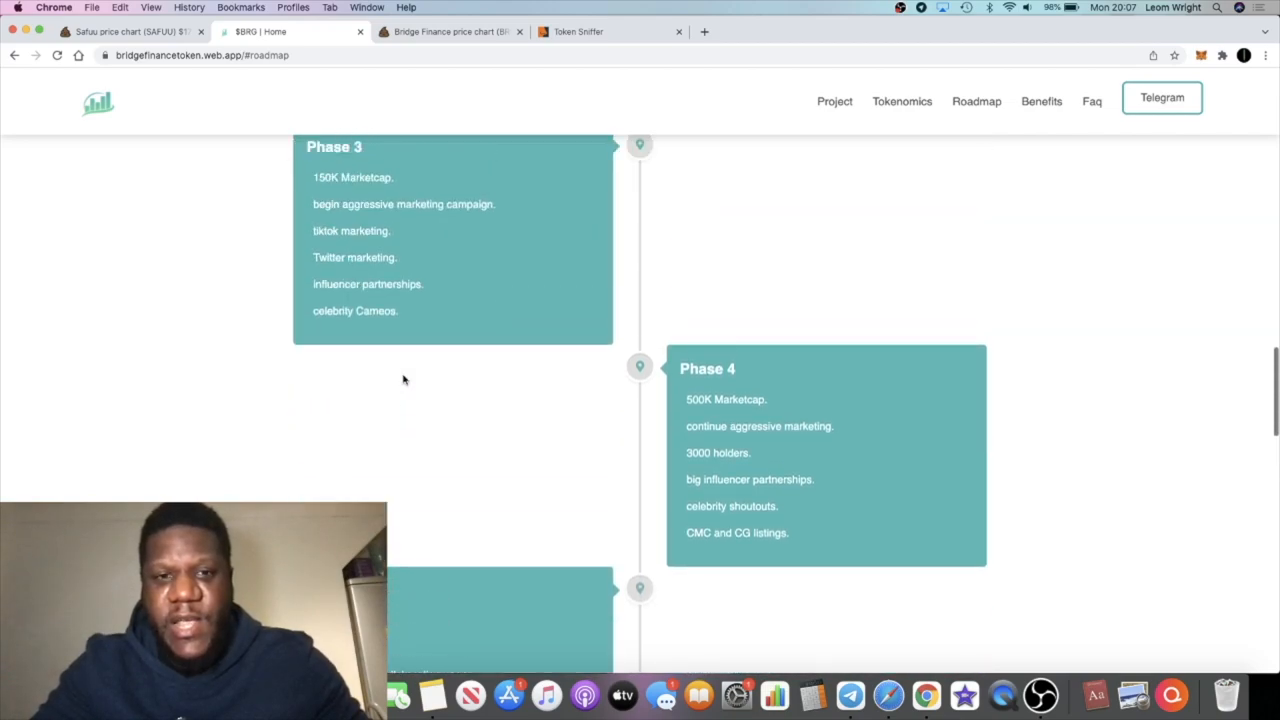
scroll(up, 3)
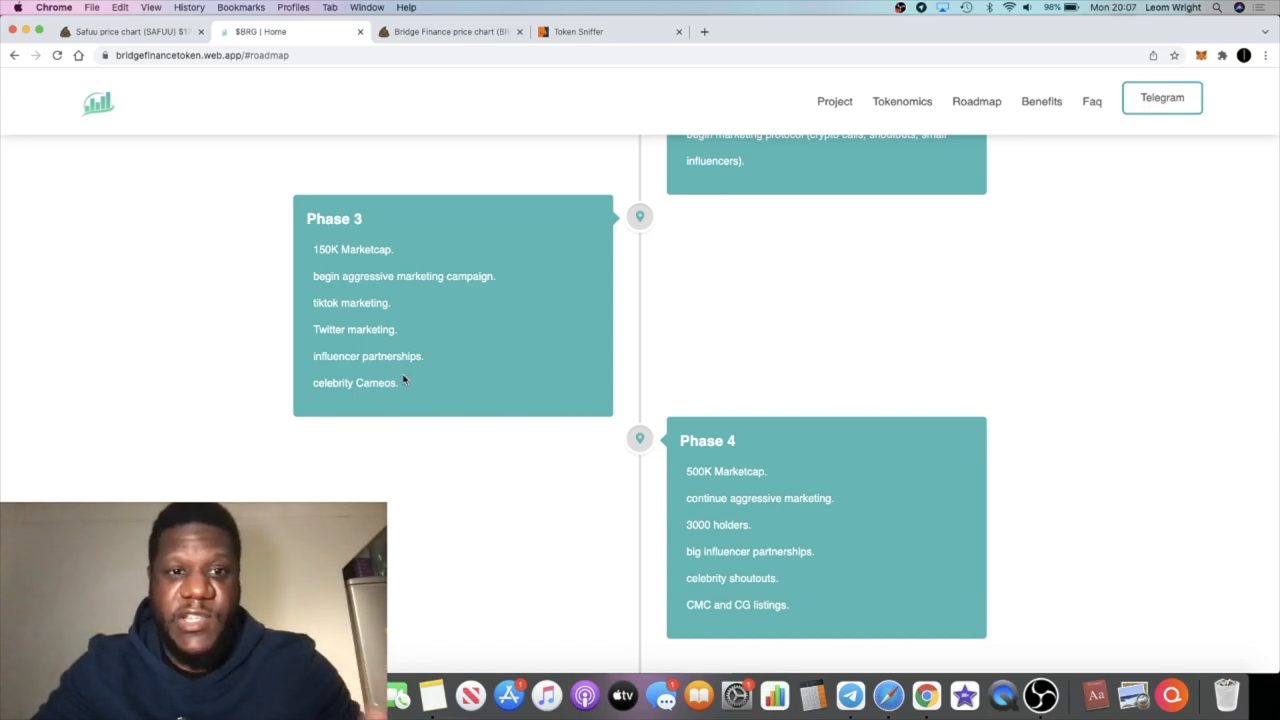
mouse_move(403, 249)
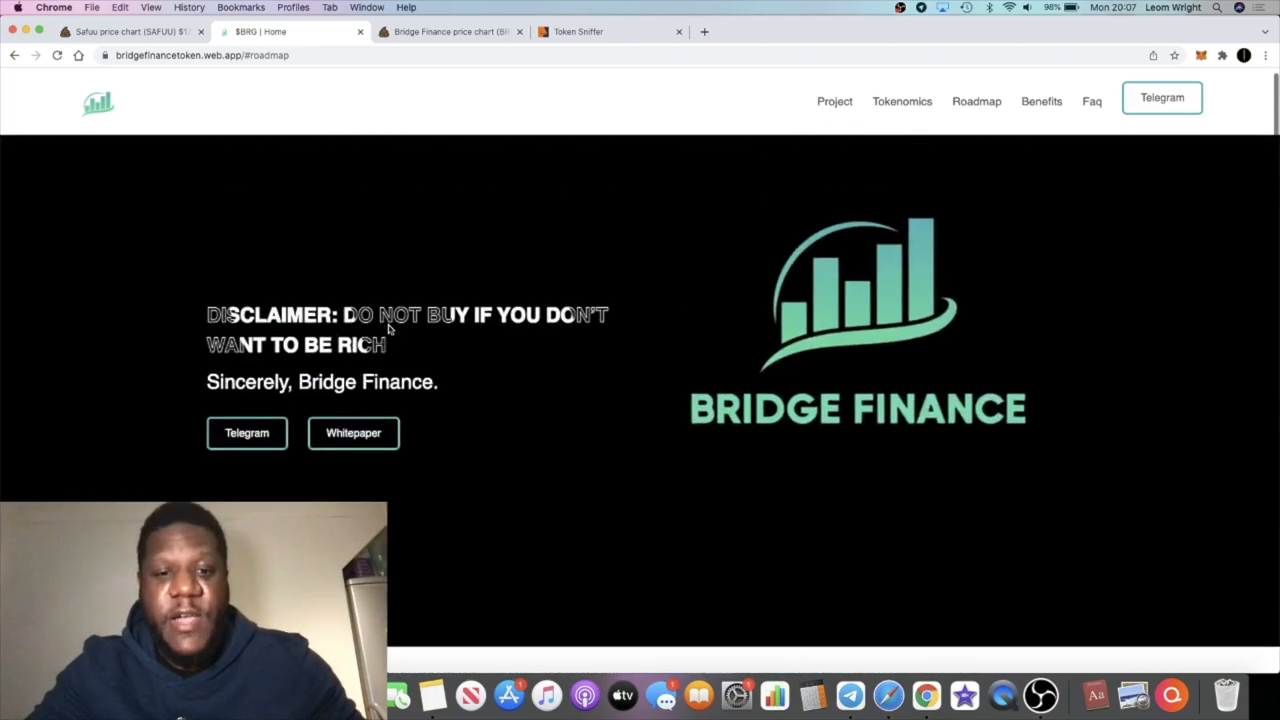
scroll(down, 3)
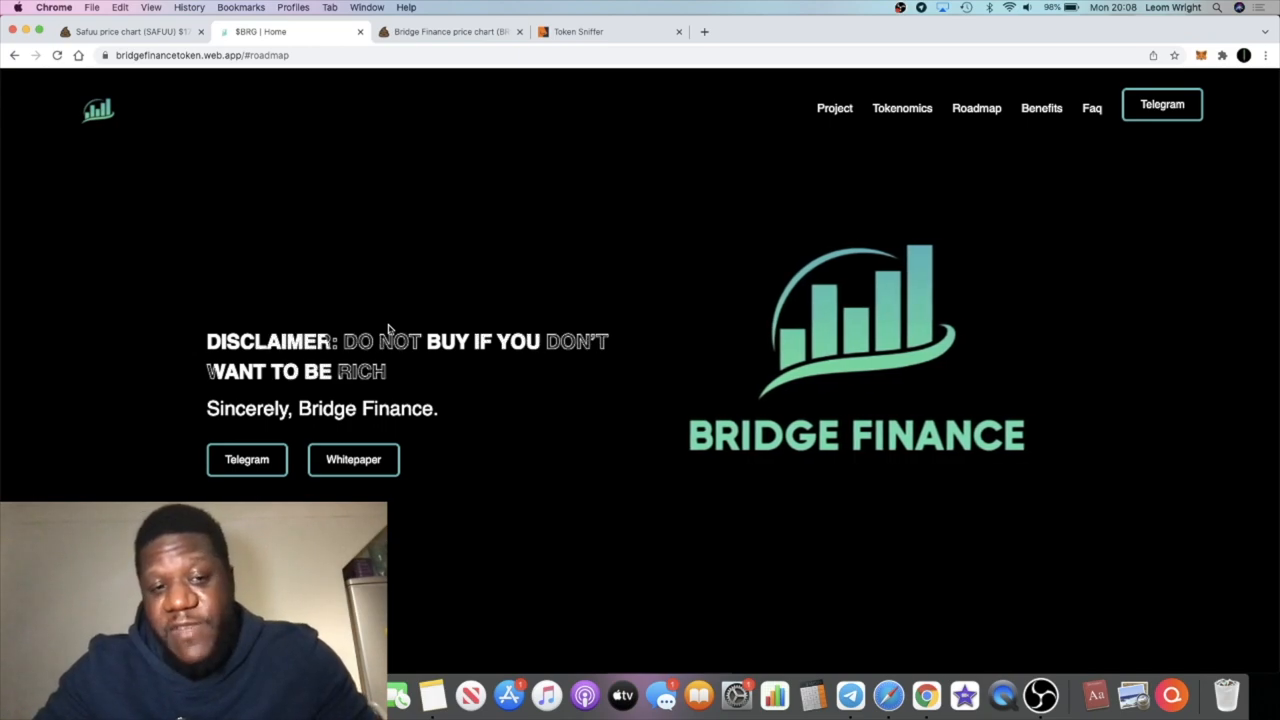
mouse_move(888, 694)
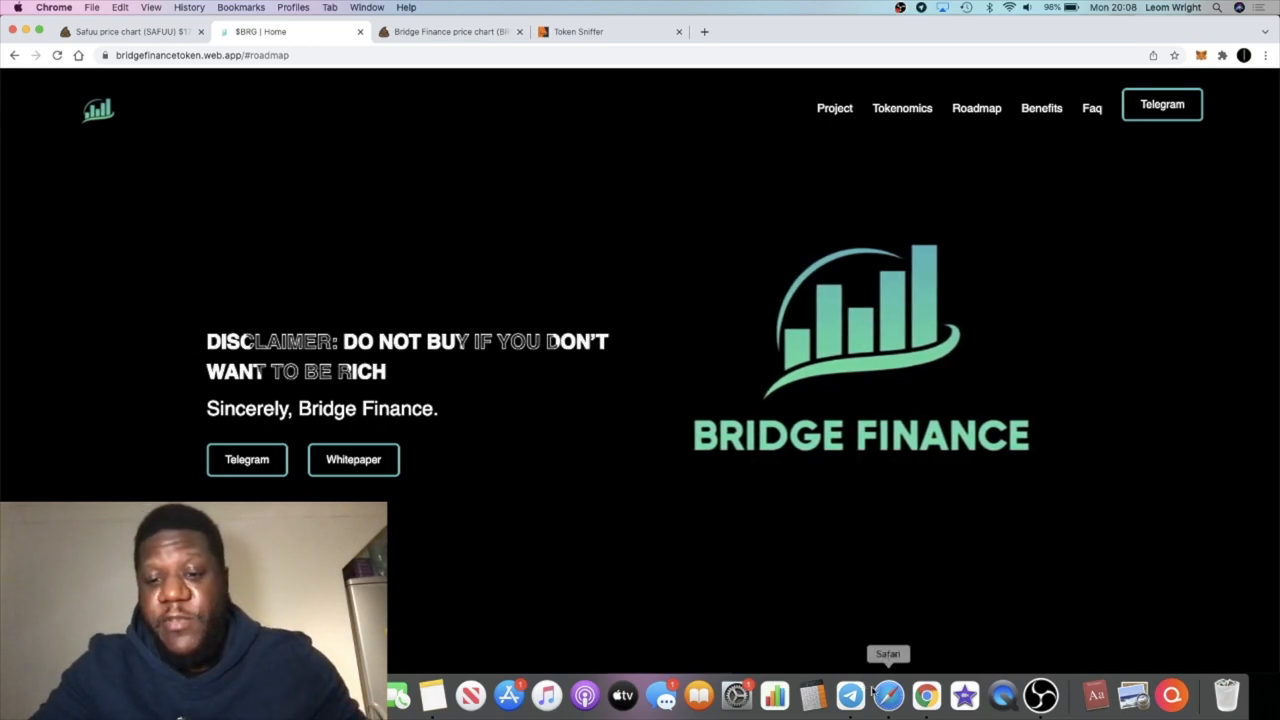
Open the Bridge Finance BSC group from the Dock and scroll to newer buy-alert messages
click(851, 695)
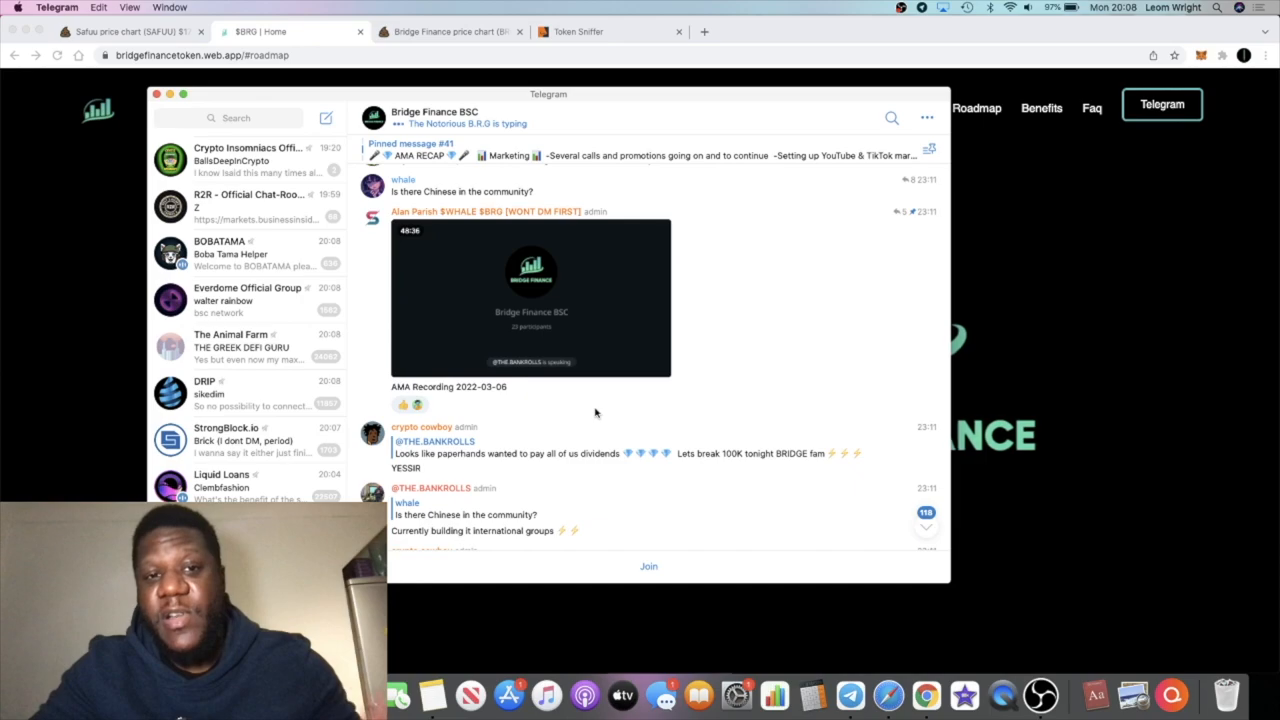
scroll(down, 3)
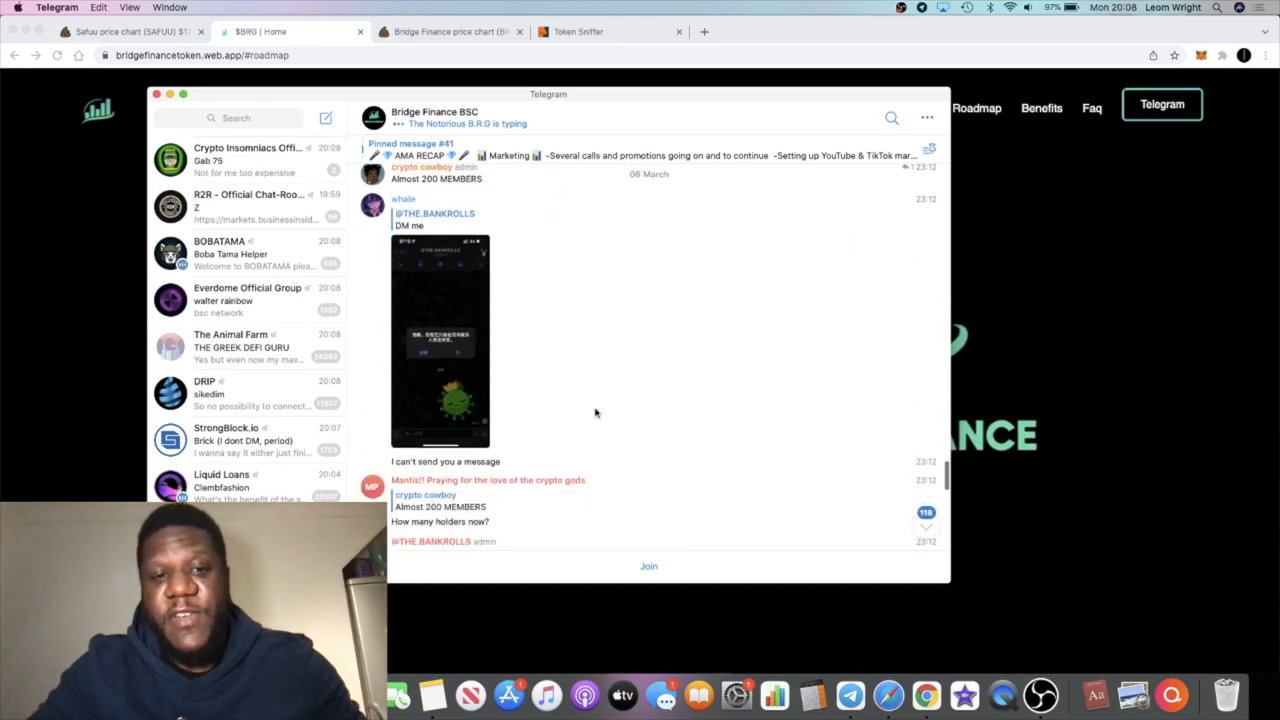
scroll(down, 3)
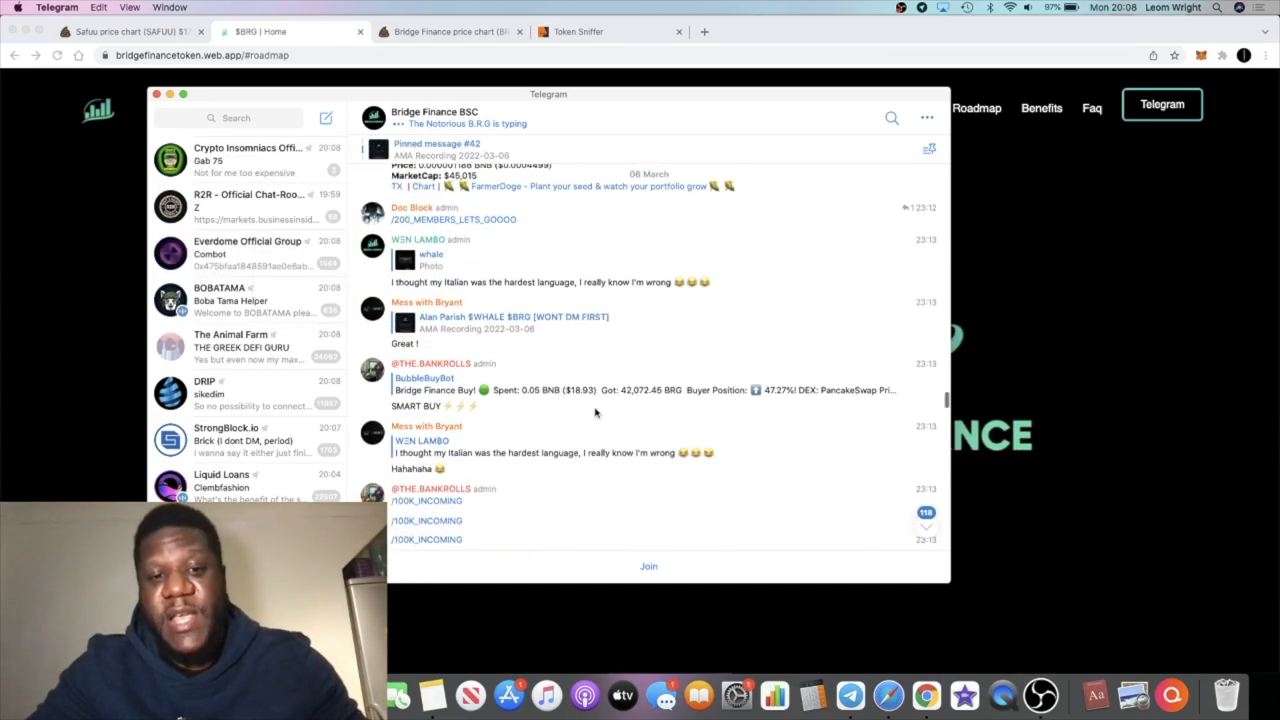